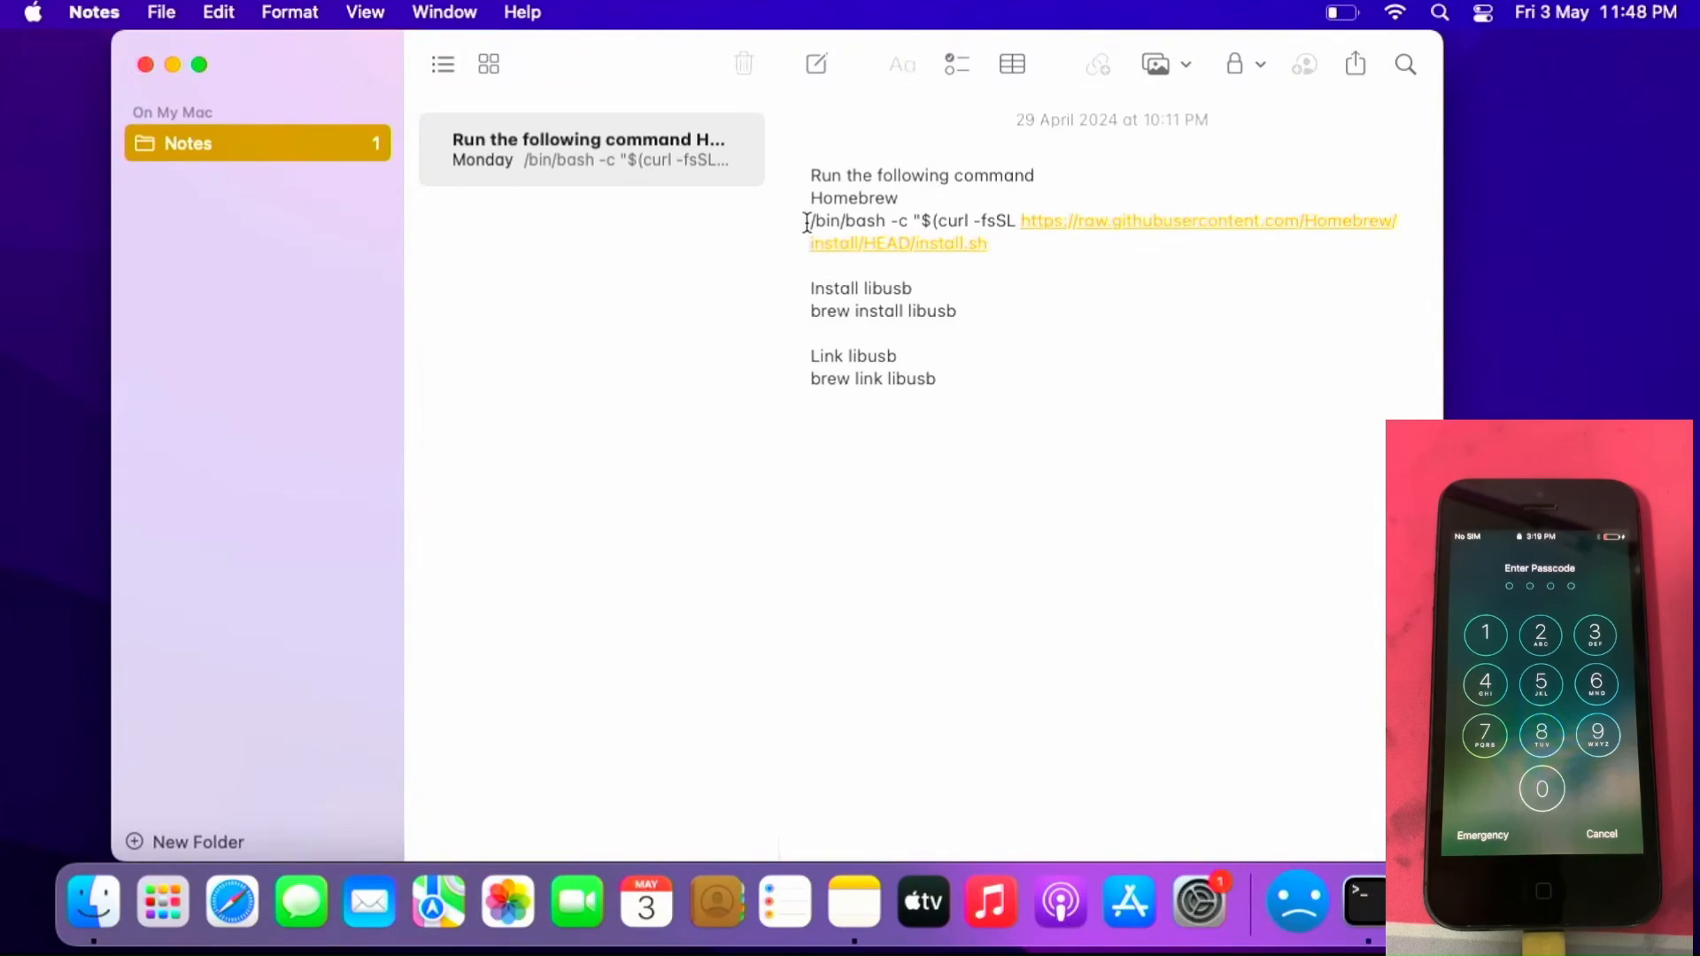
Select the Homebrew install command in the Notes note to copy it
left_click_drag(803, 221, 986, 242)
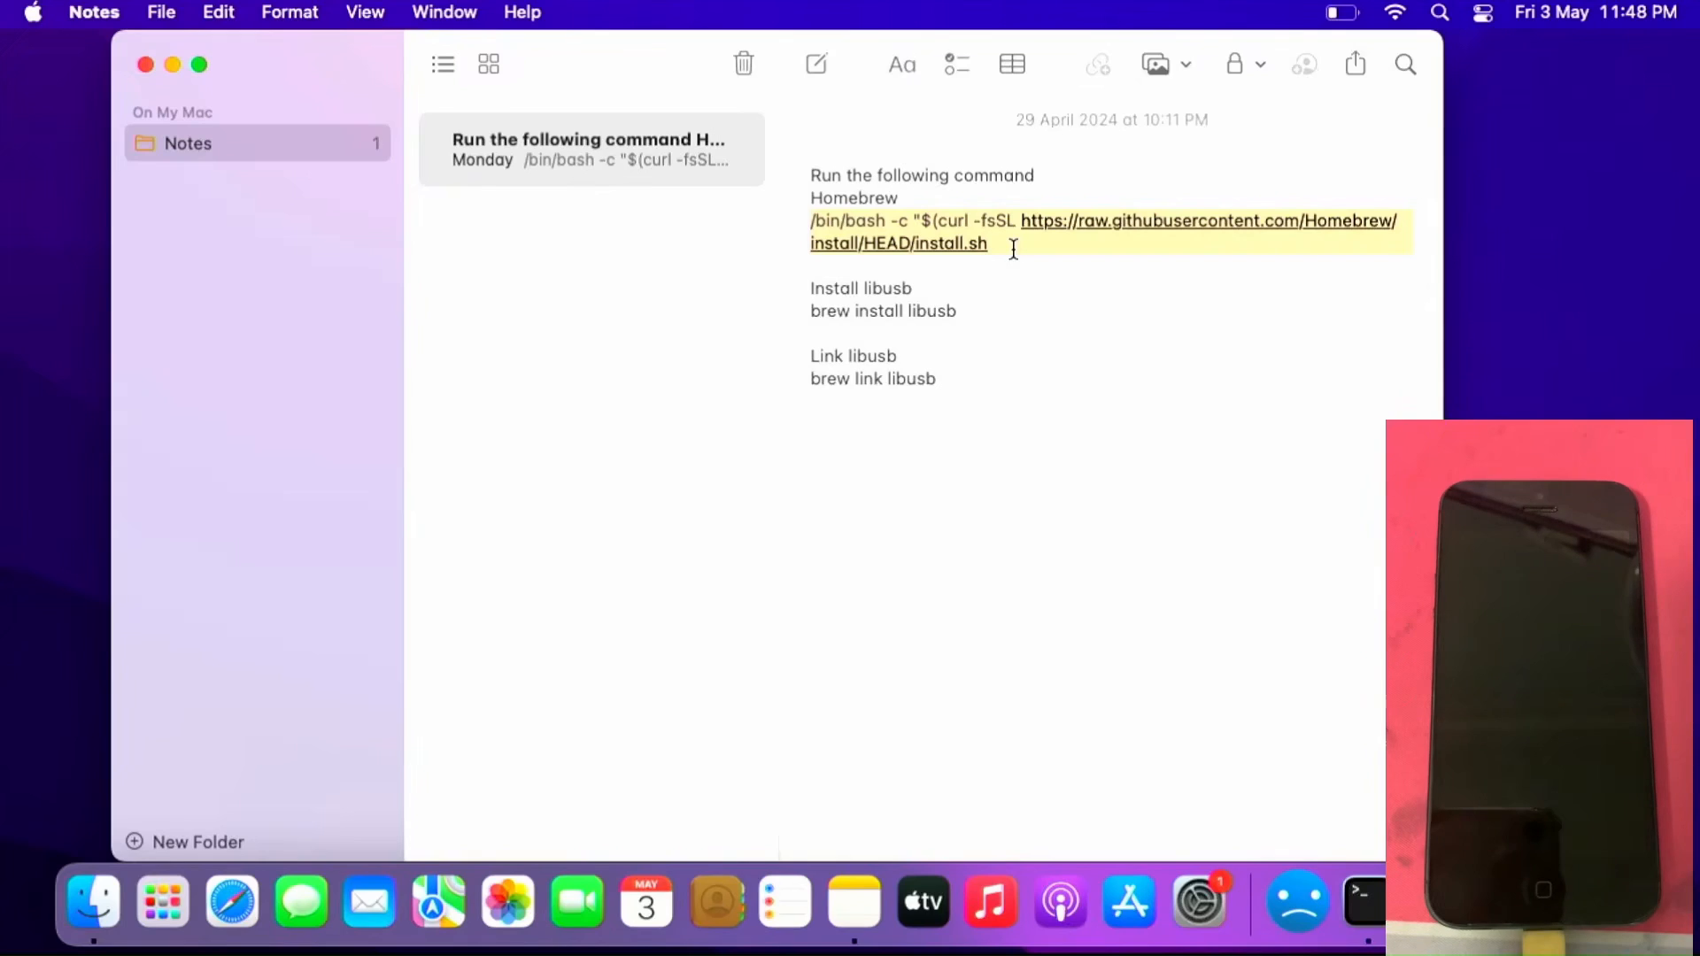
left_click(957, 311)
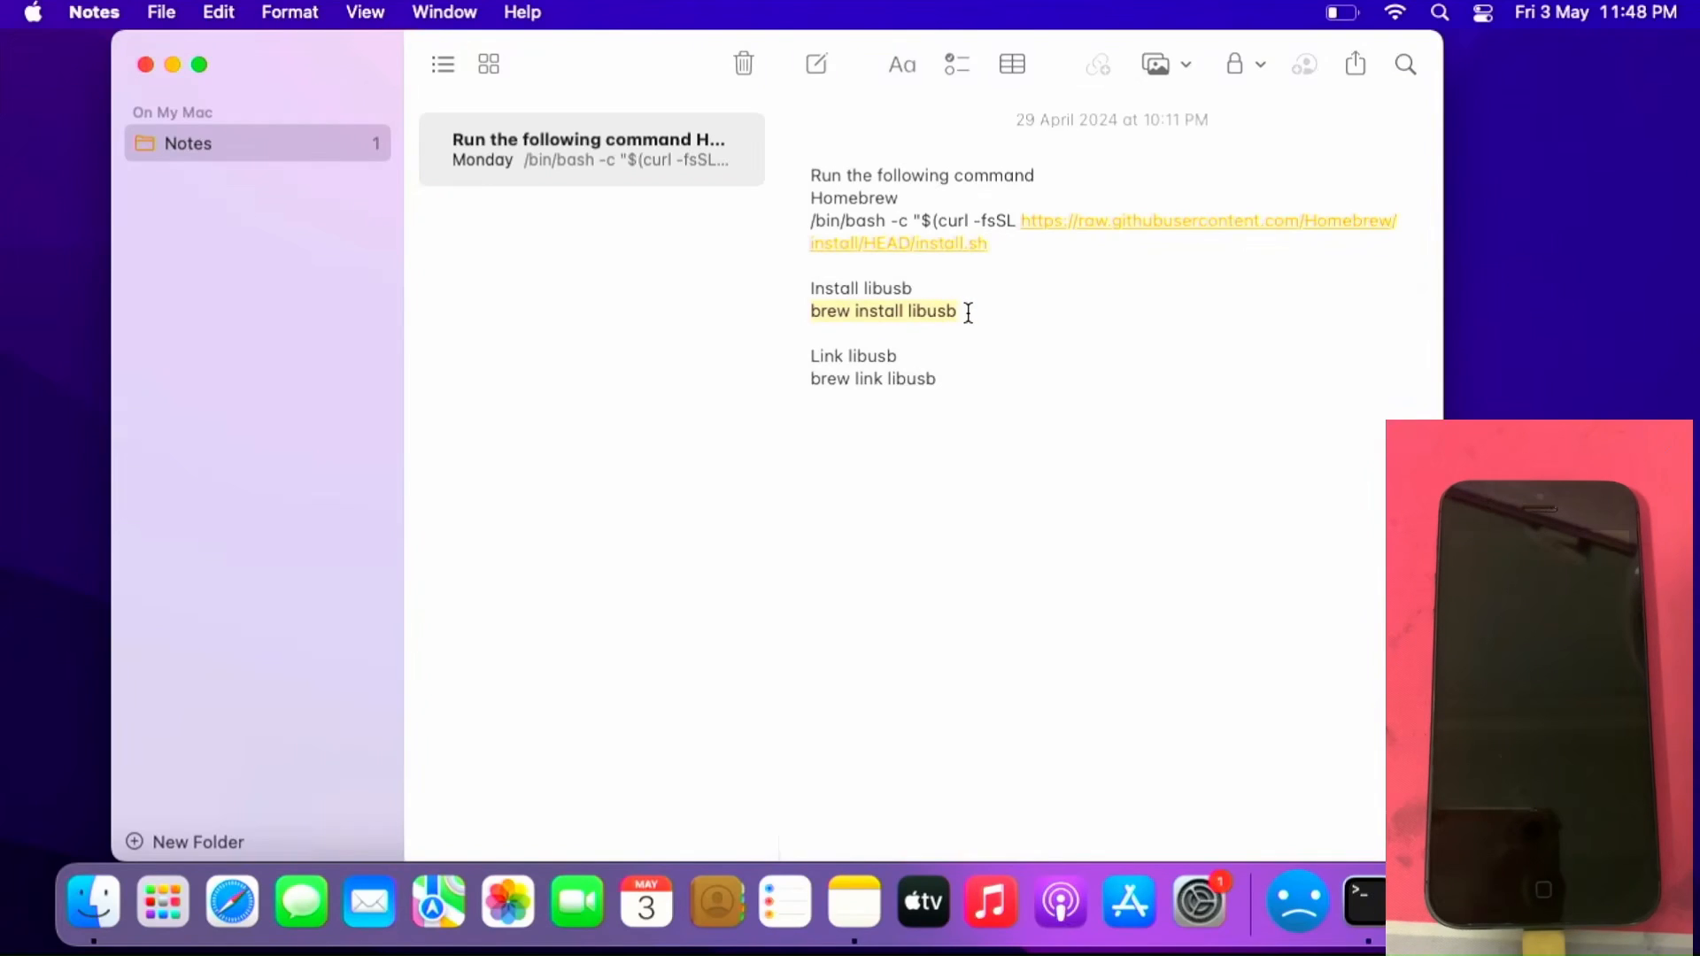
mouse_move(995, 330)
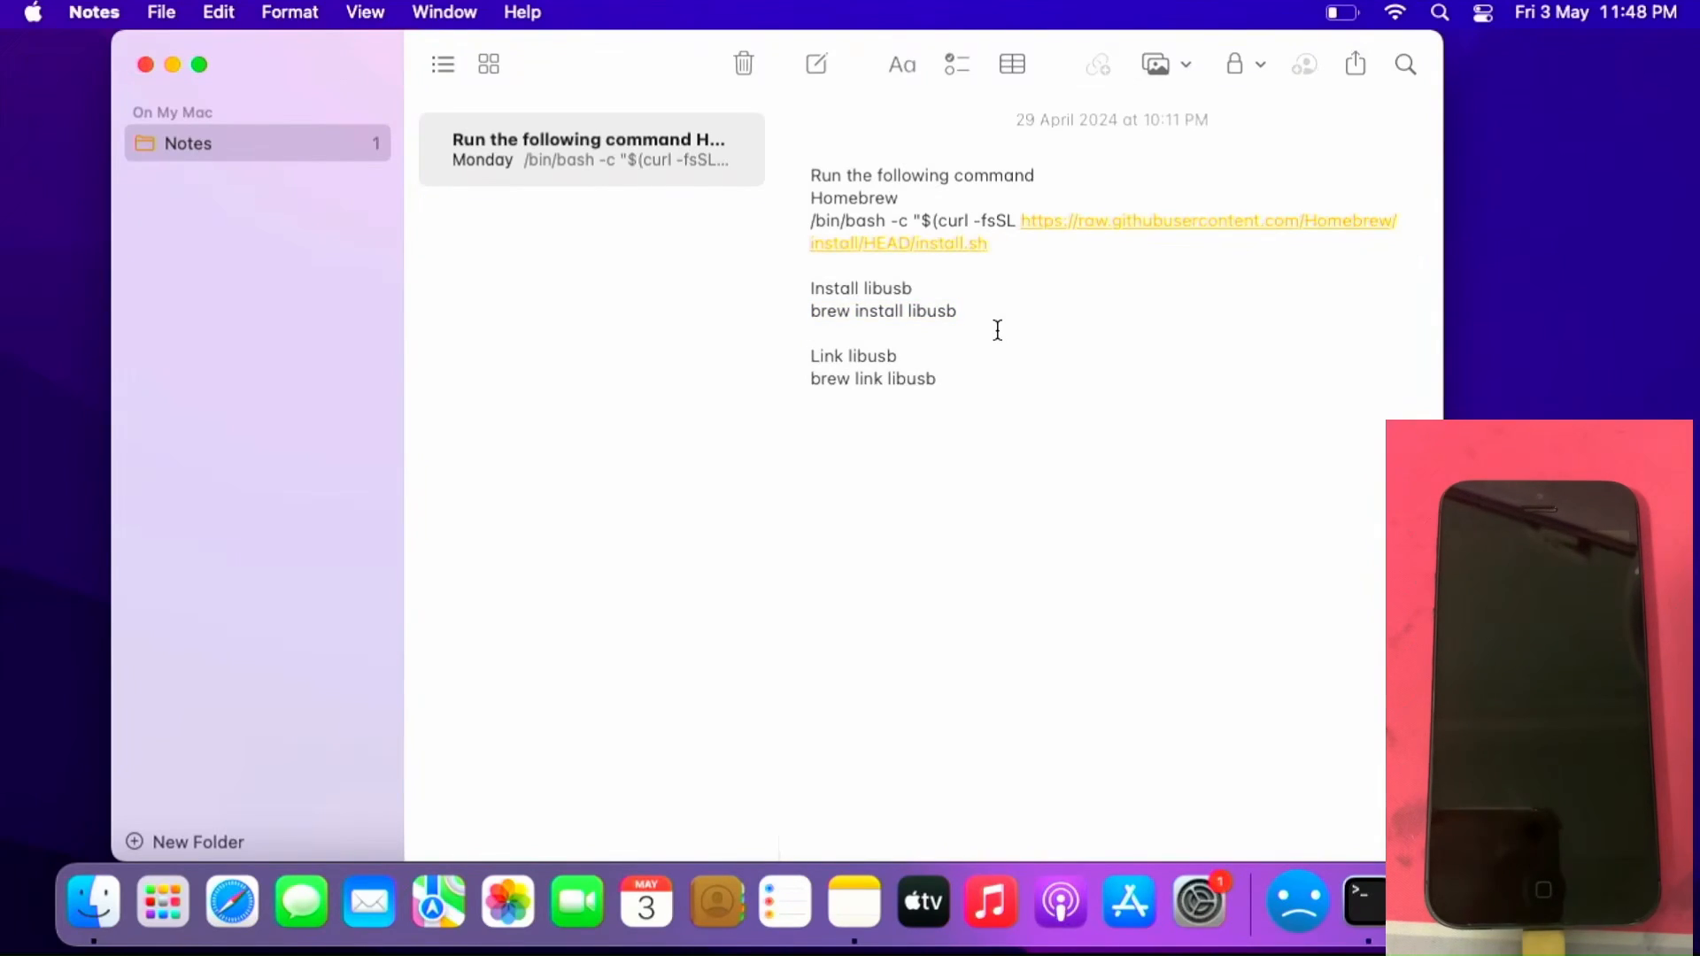
mouse_move(926, 341)
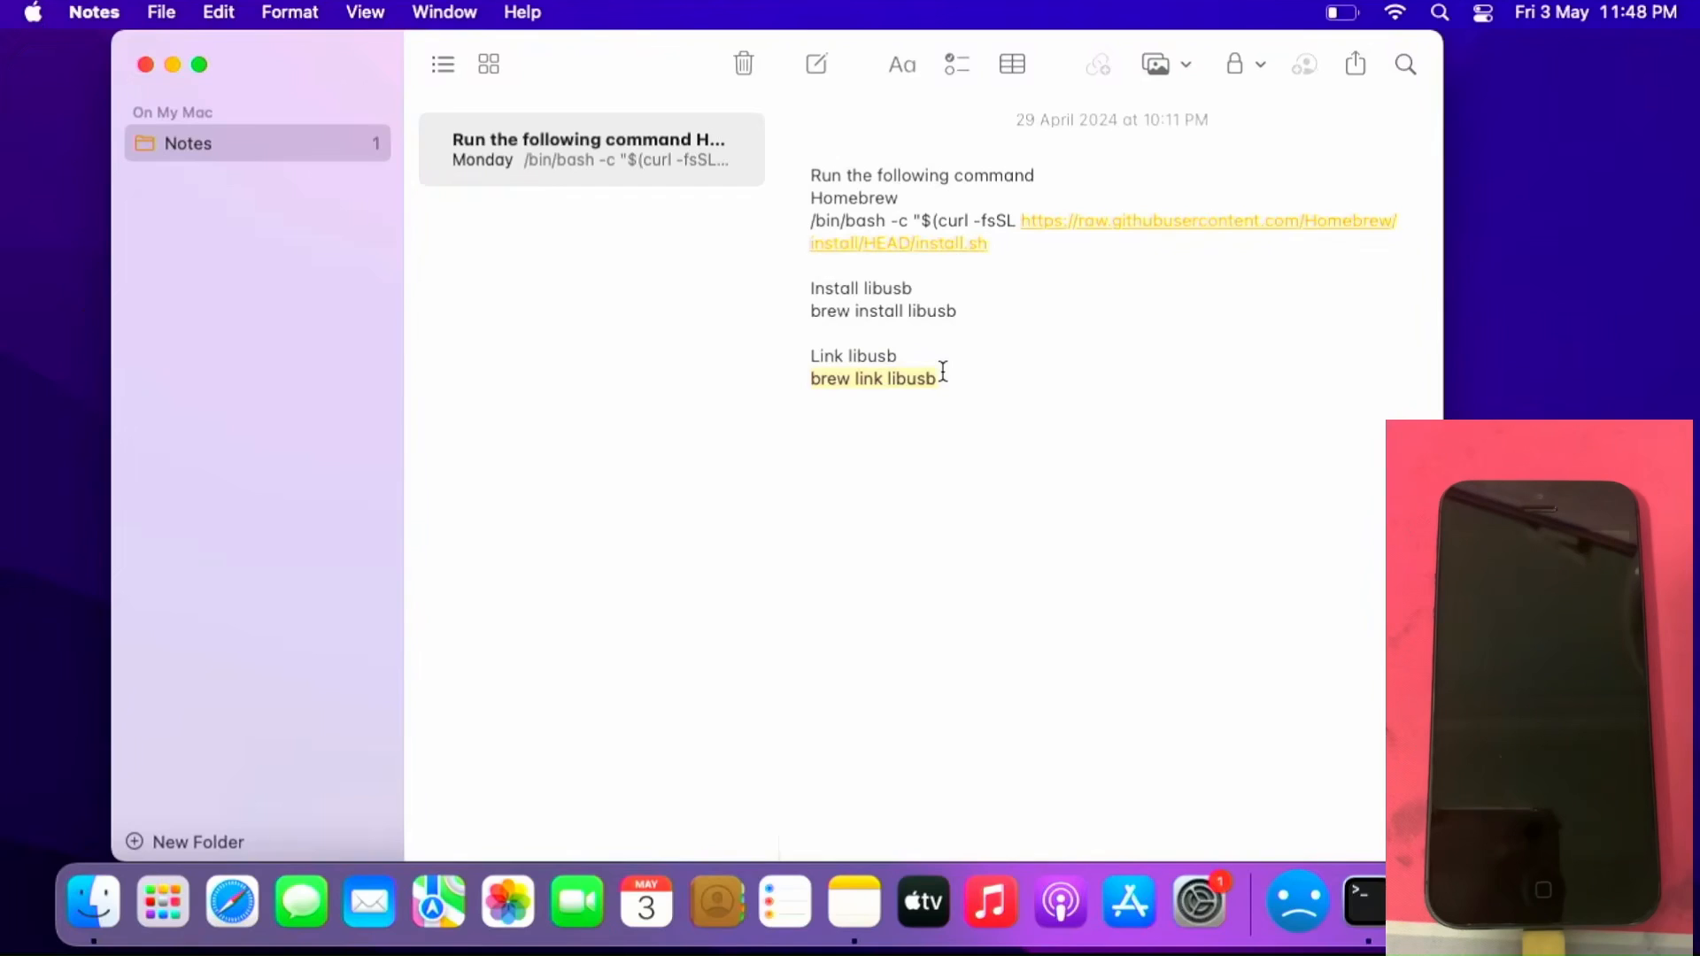
mouse_move(1300, 733)
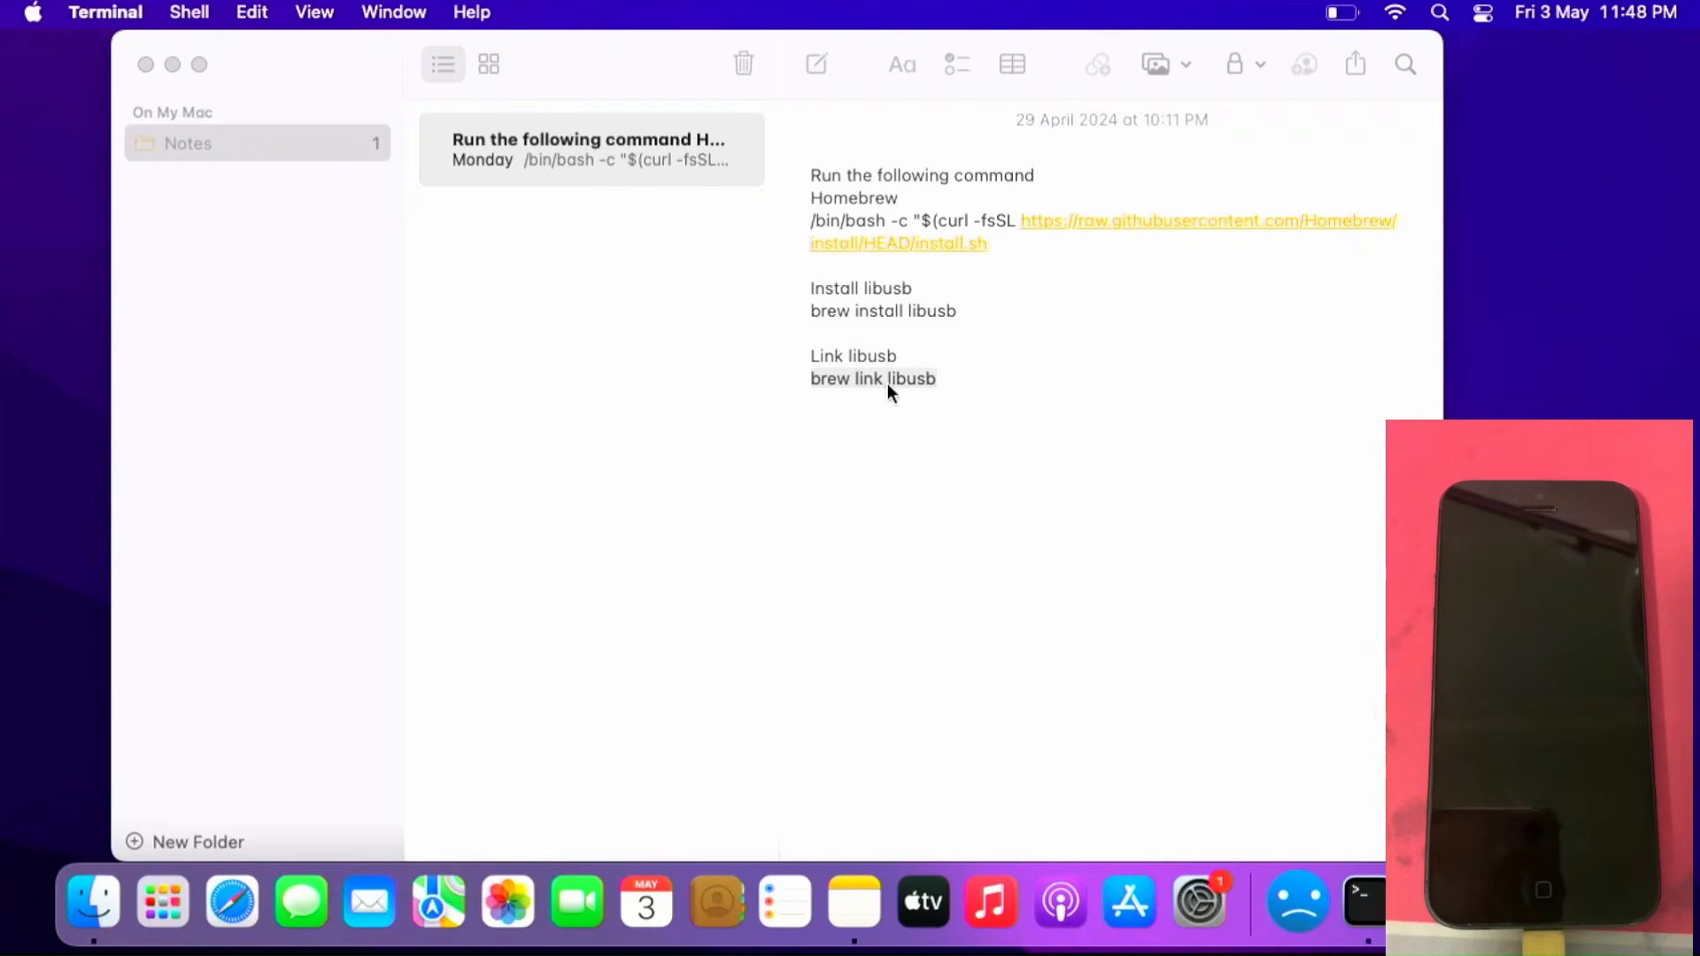
mouse_move(913, 358)
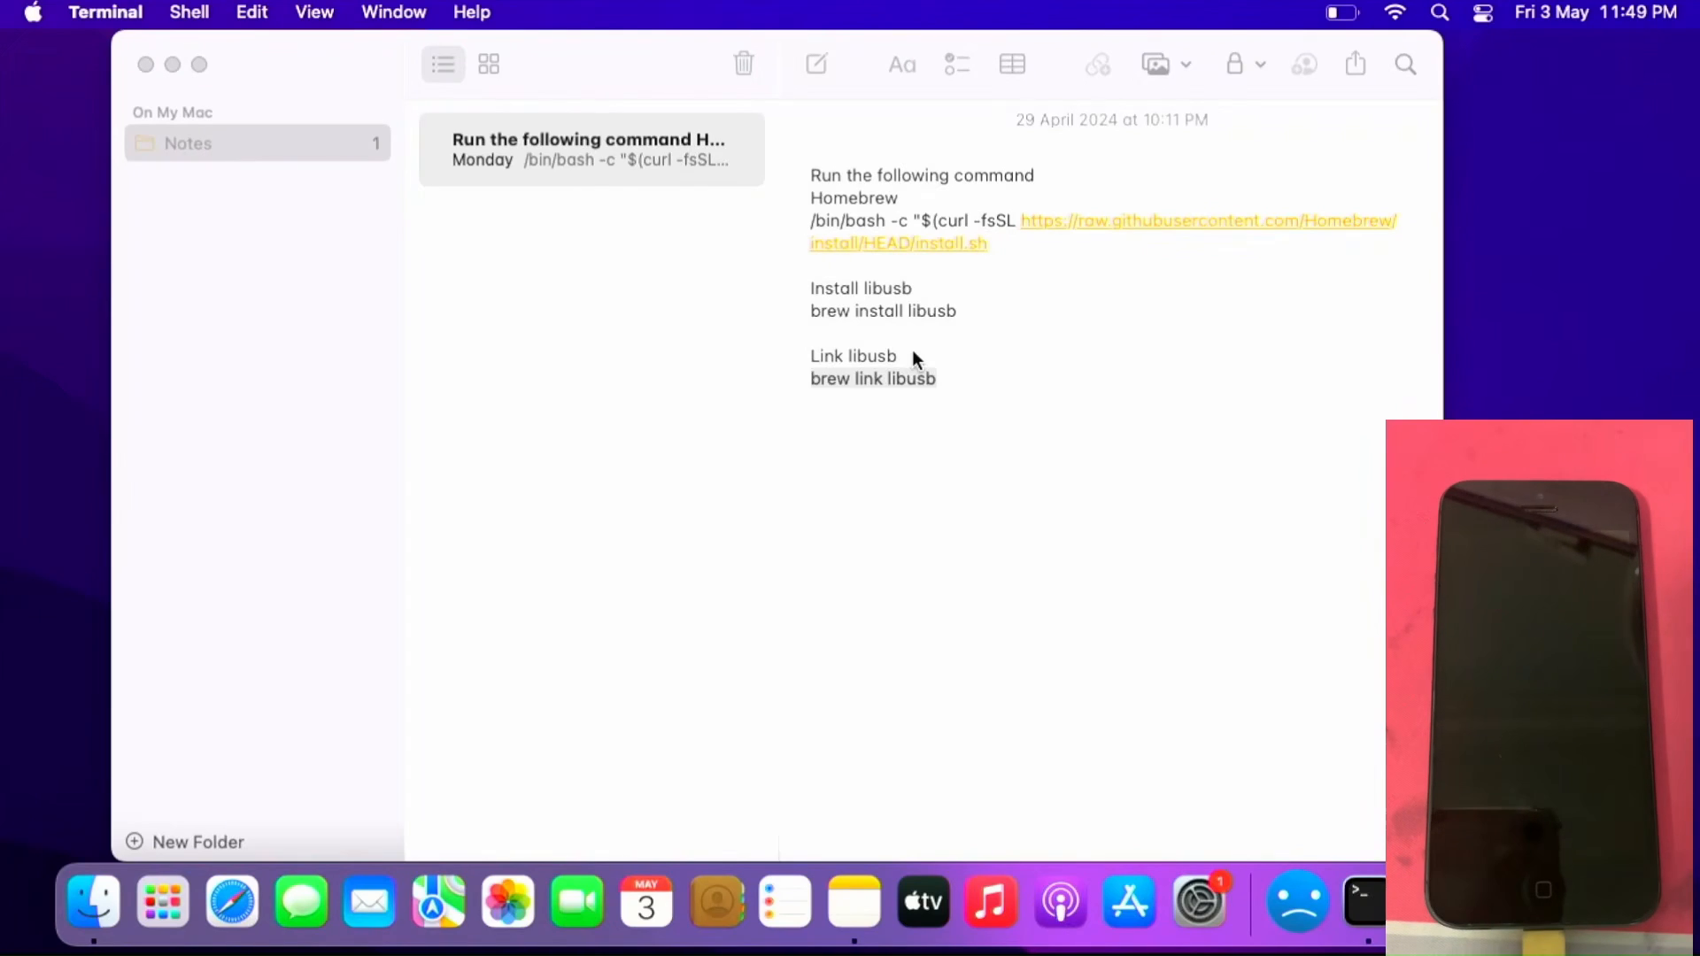
mouse_move(238, 62)
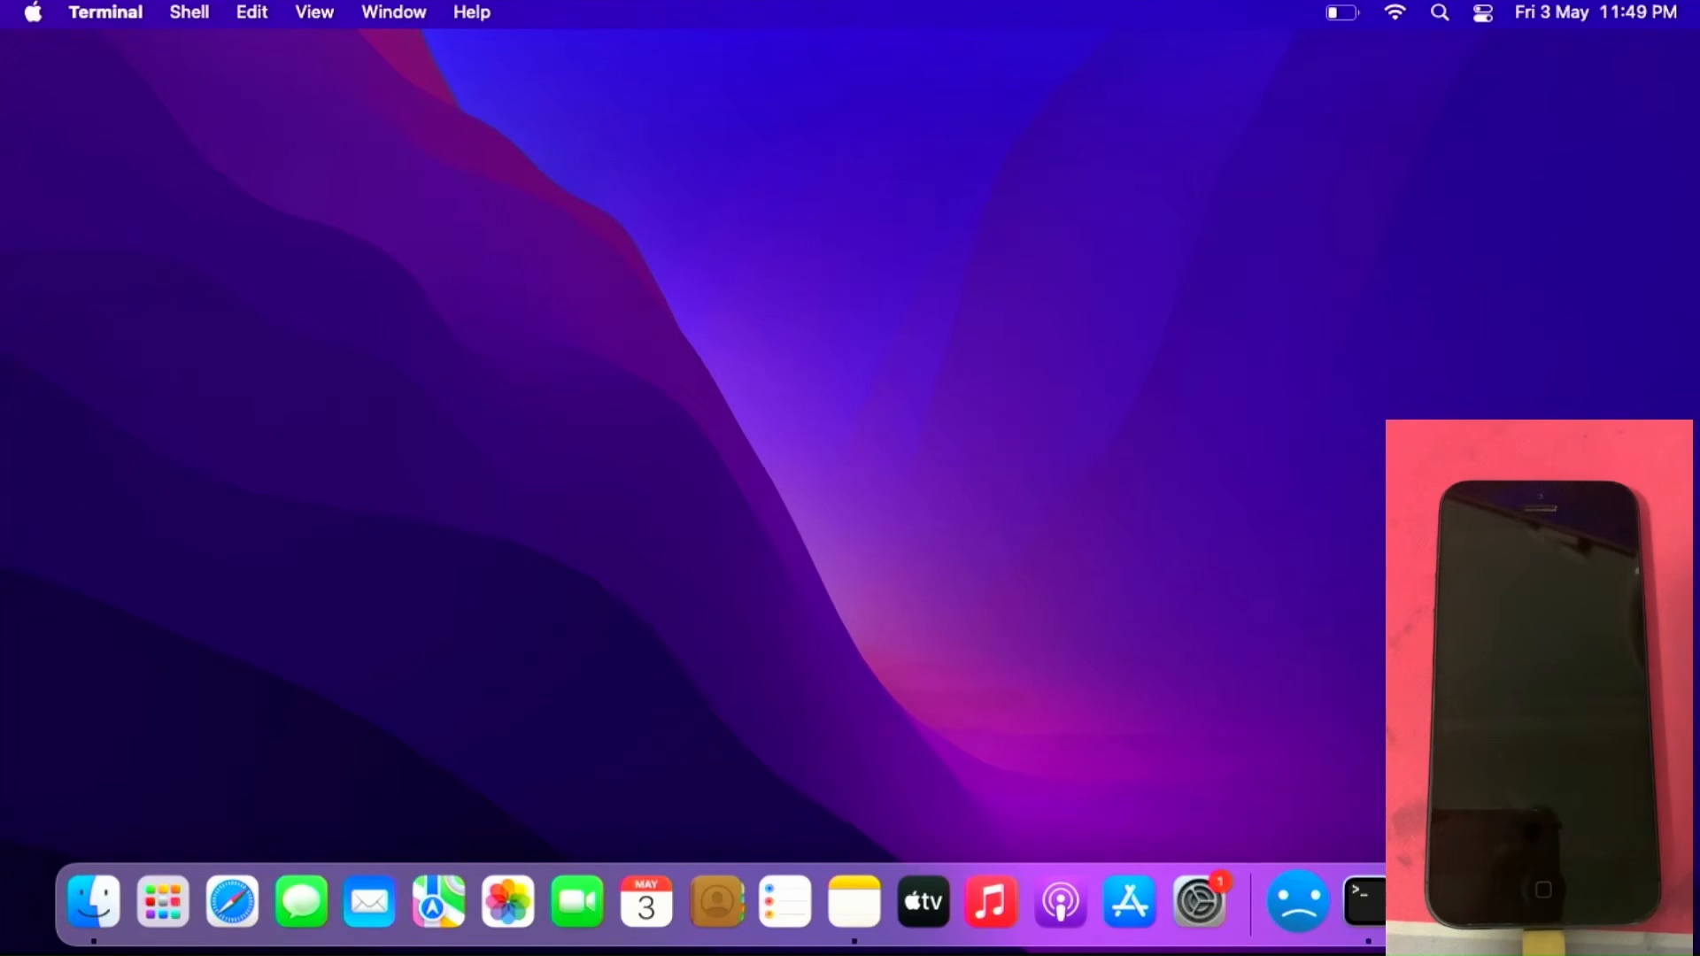
mouse_move(92, 902)
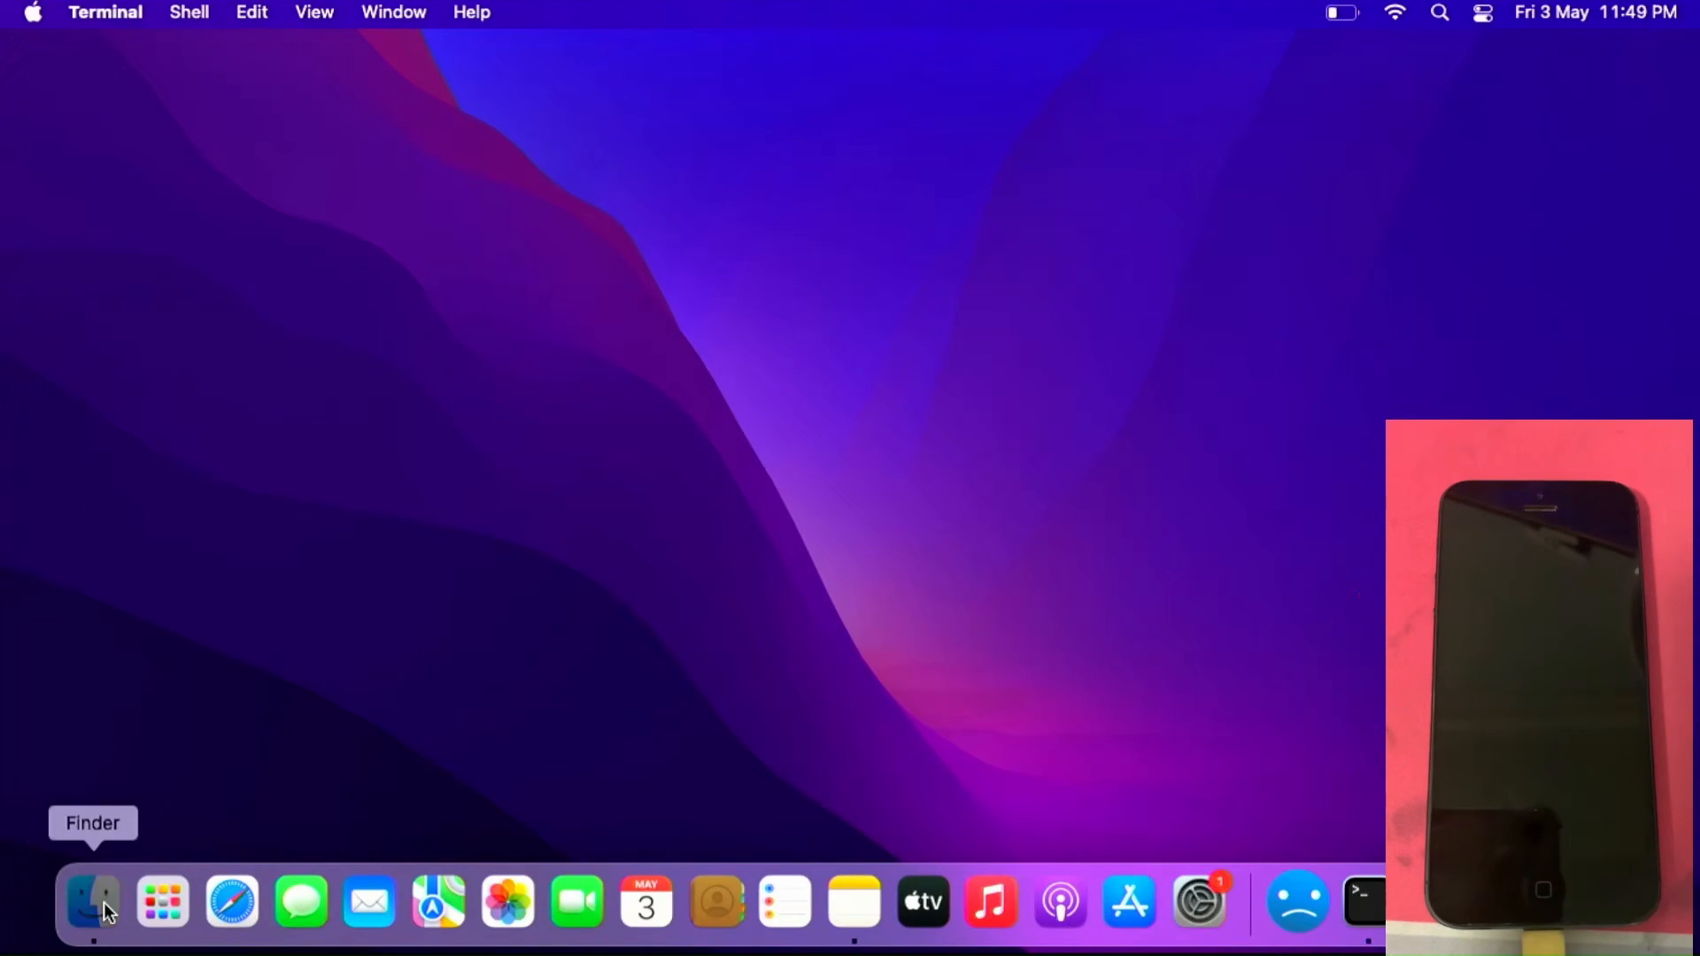
Launch NattramnRamdisk from the Downloads folder and start it past the welcome message
left_click(92, 901)
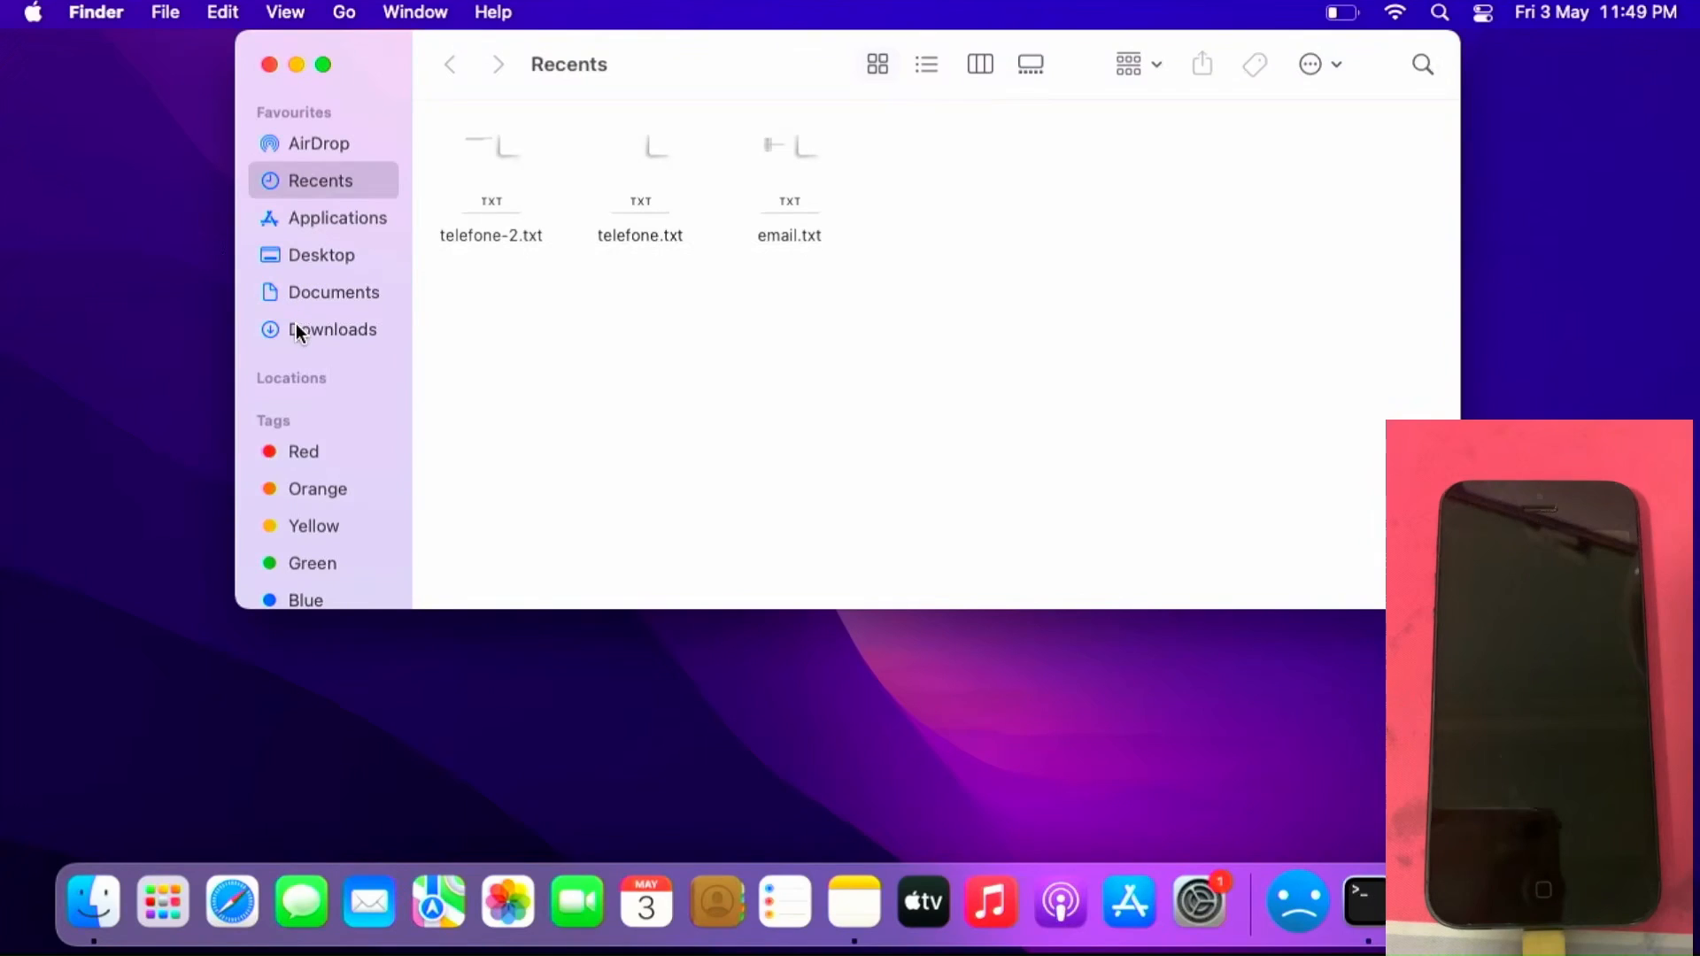
left_click(331, 329)
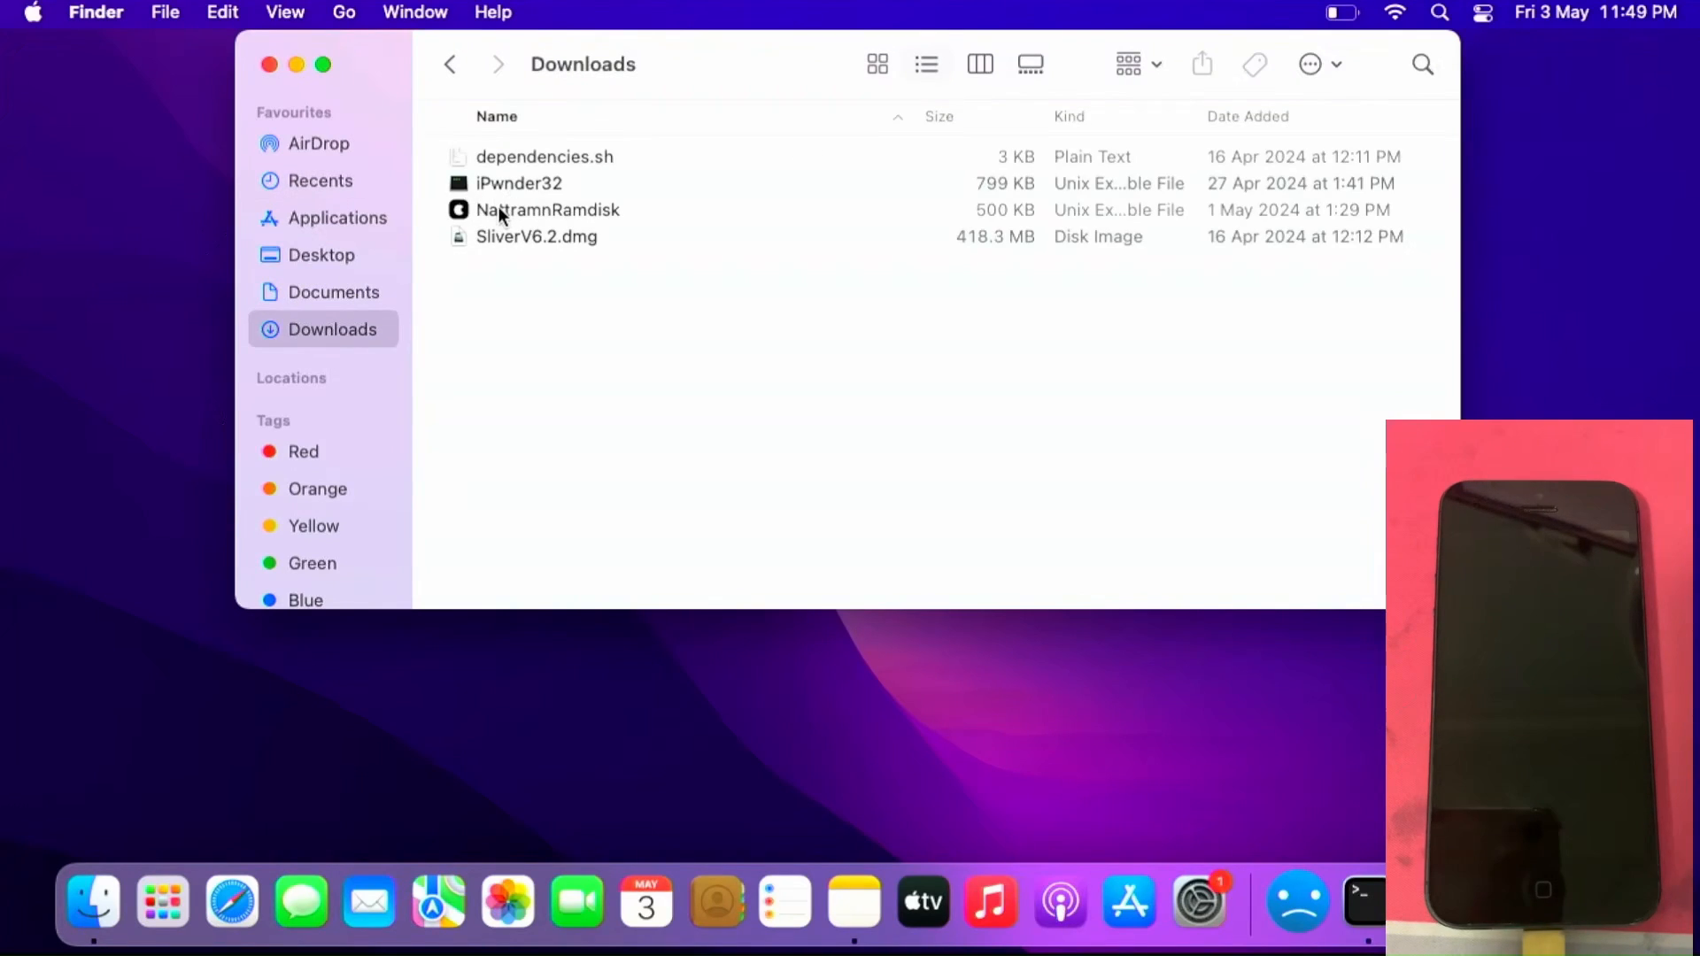
double_click(547, 209)
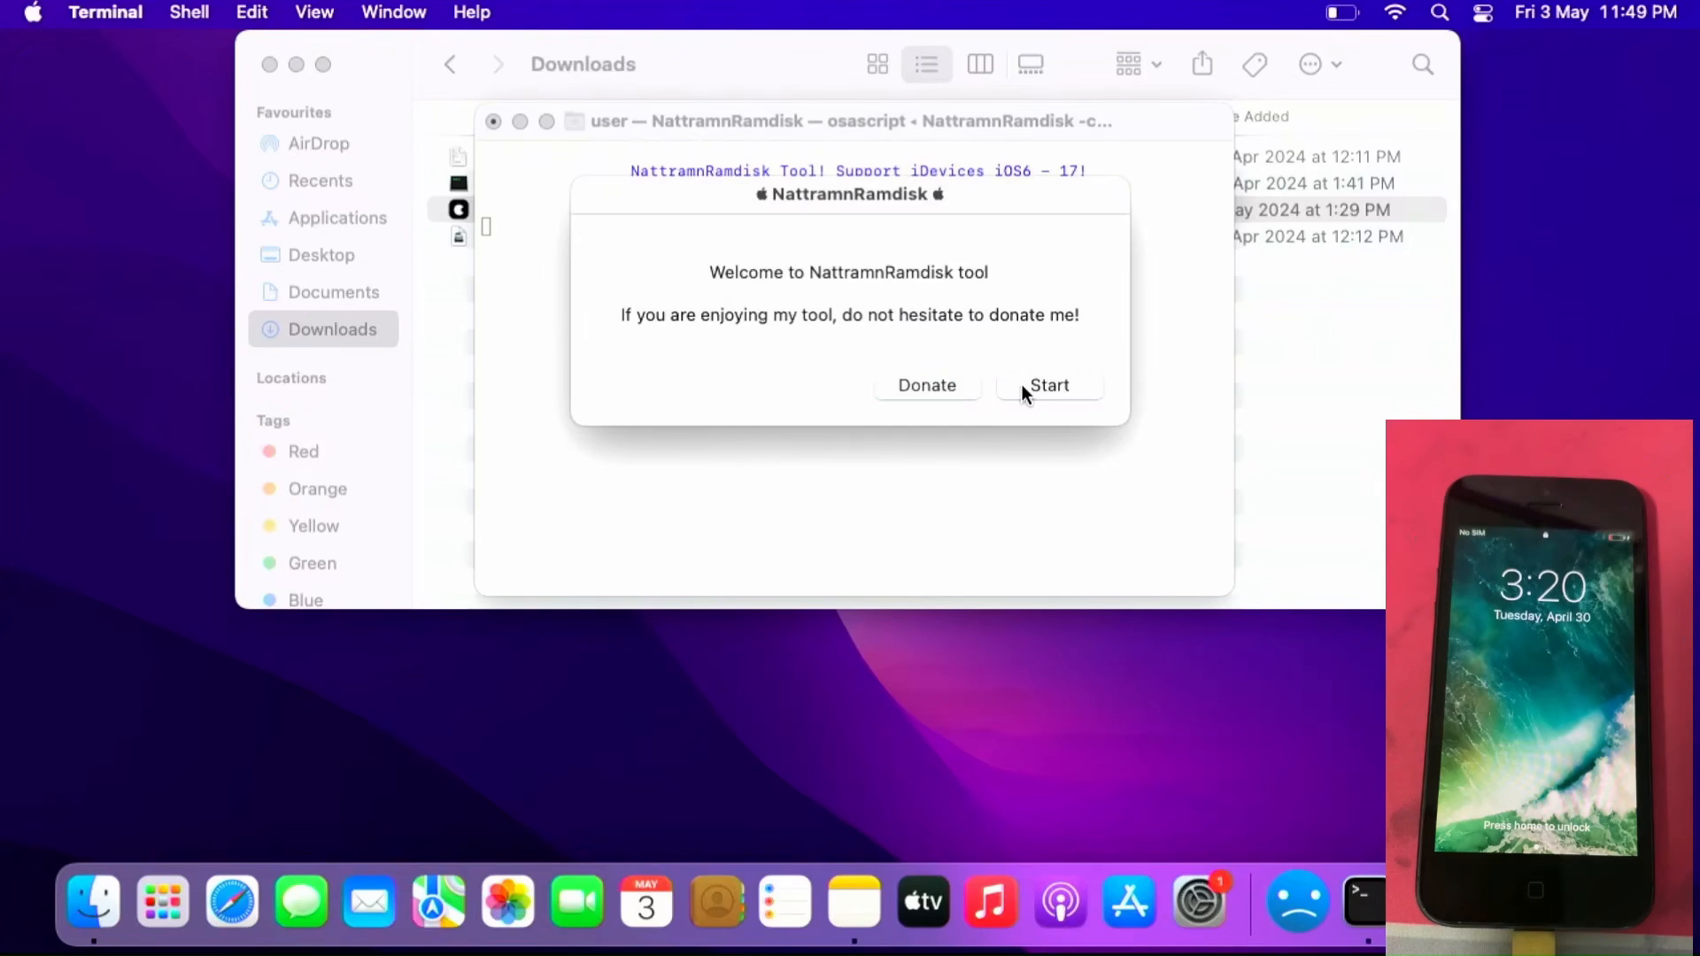
left_click(1048, 385)
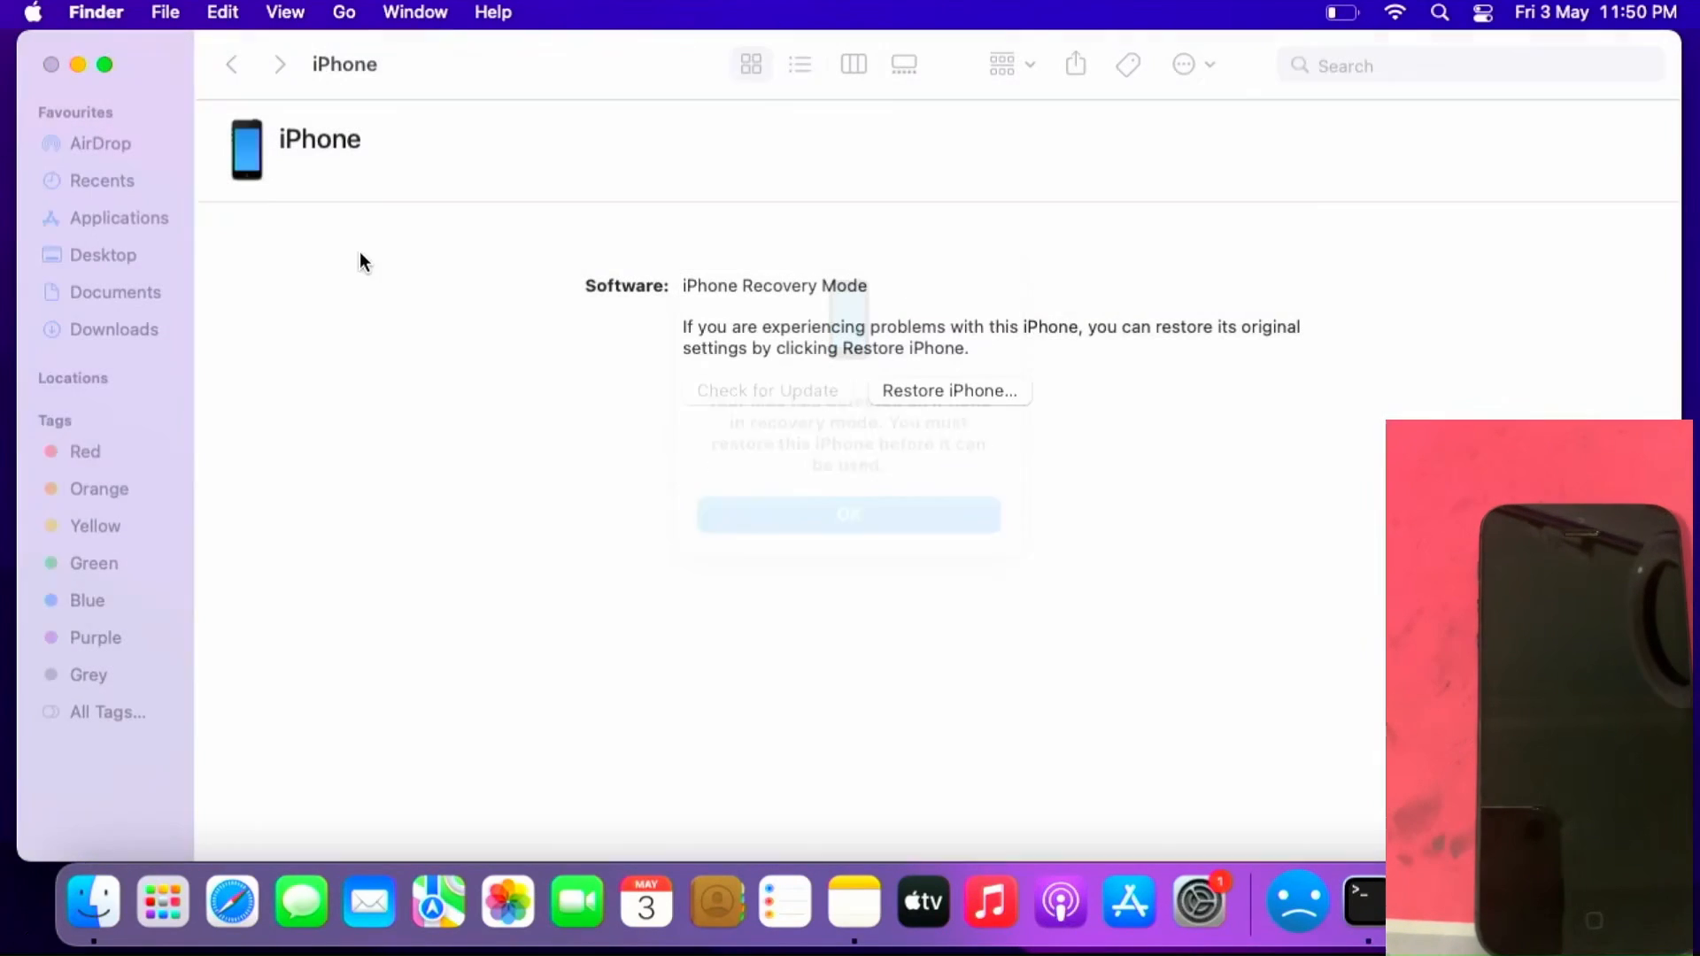
Relaunch NattramnRamdisk from Downloads and choose the Standard boot method
left_click(333, 329)
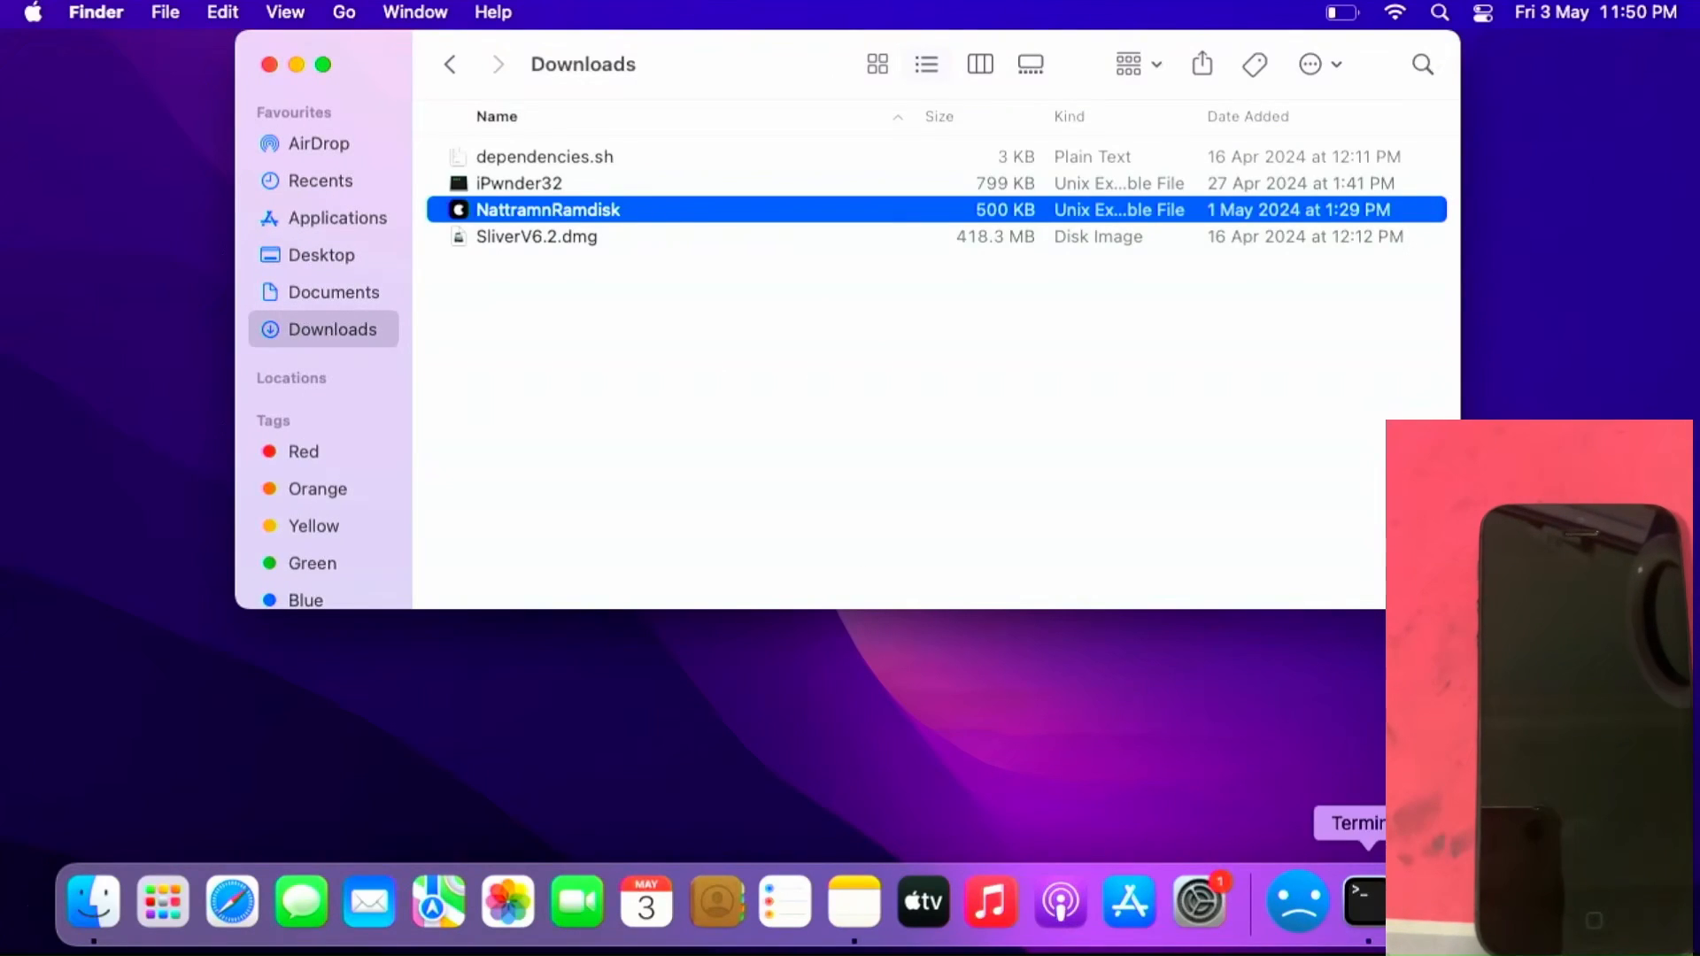
double_click(549, 209)
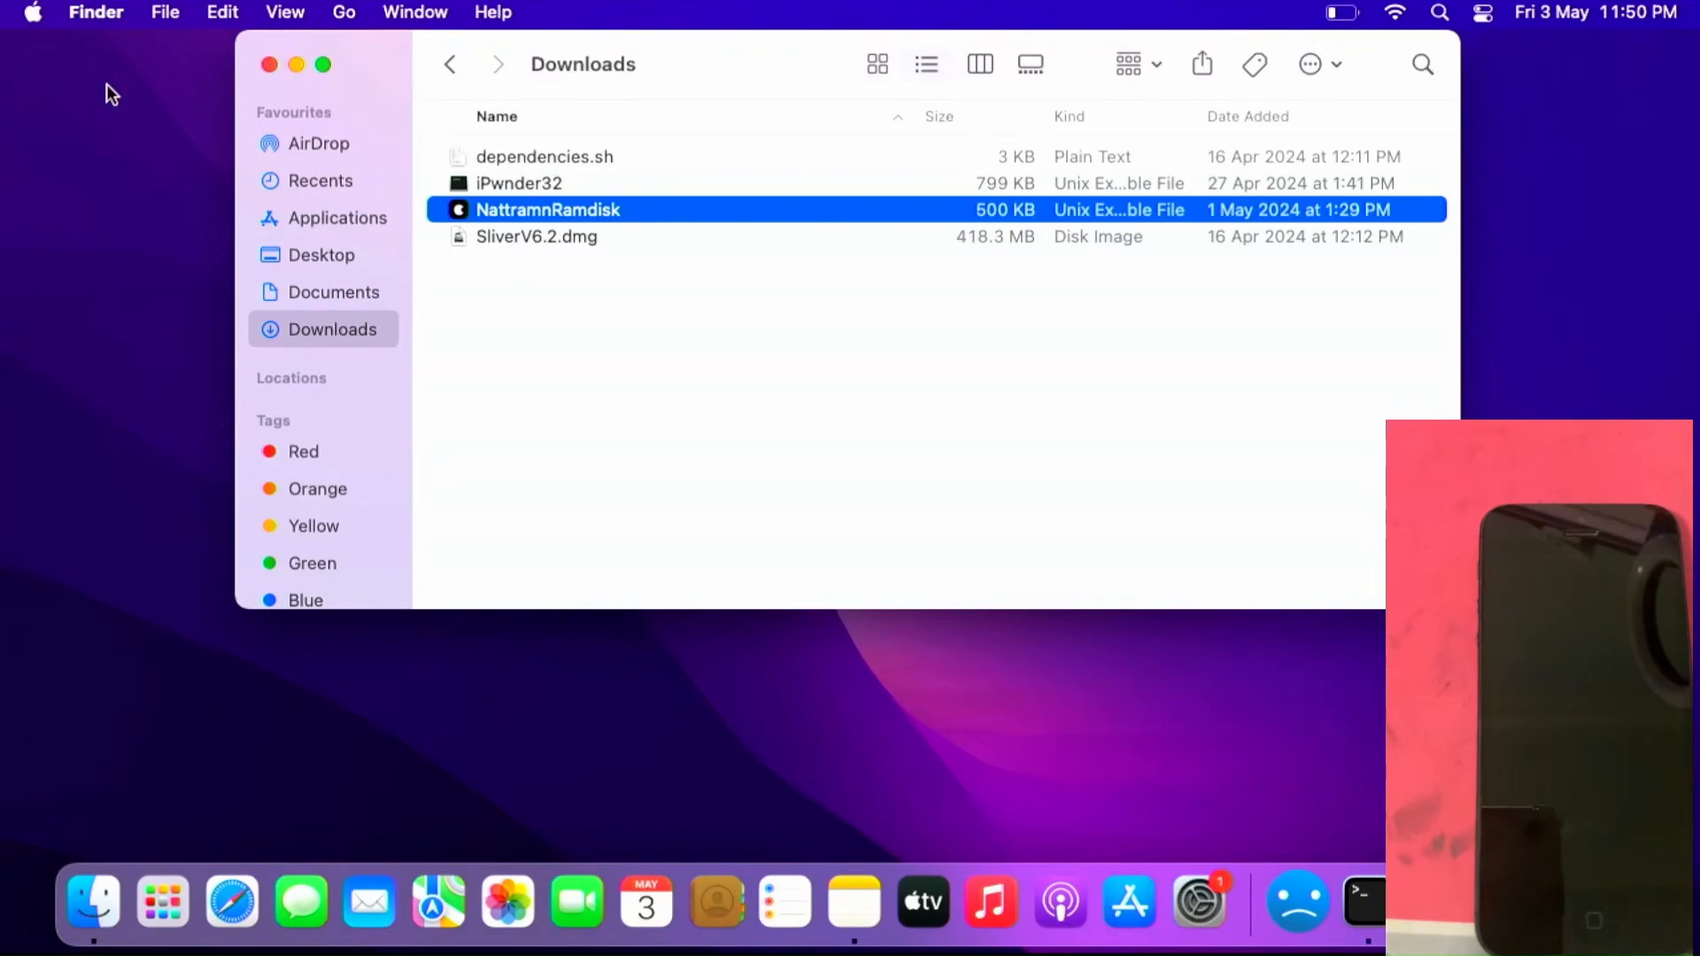
double_click(547, 209)
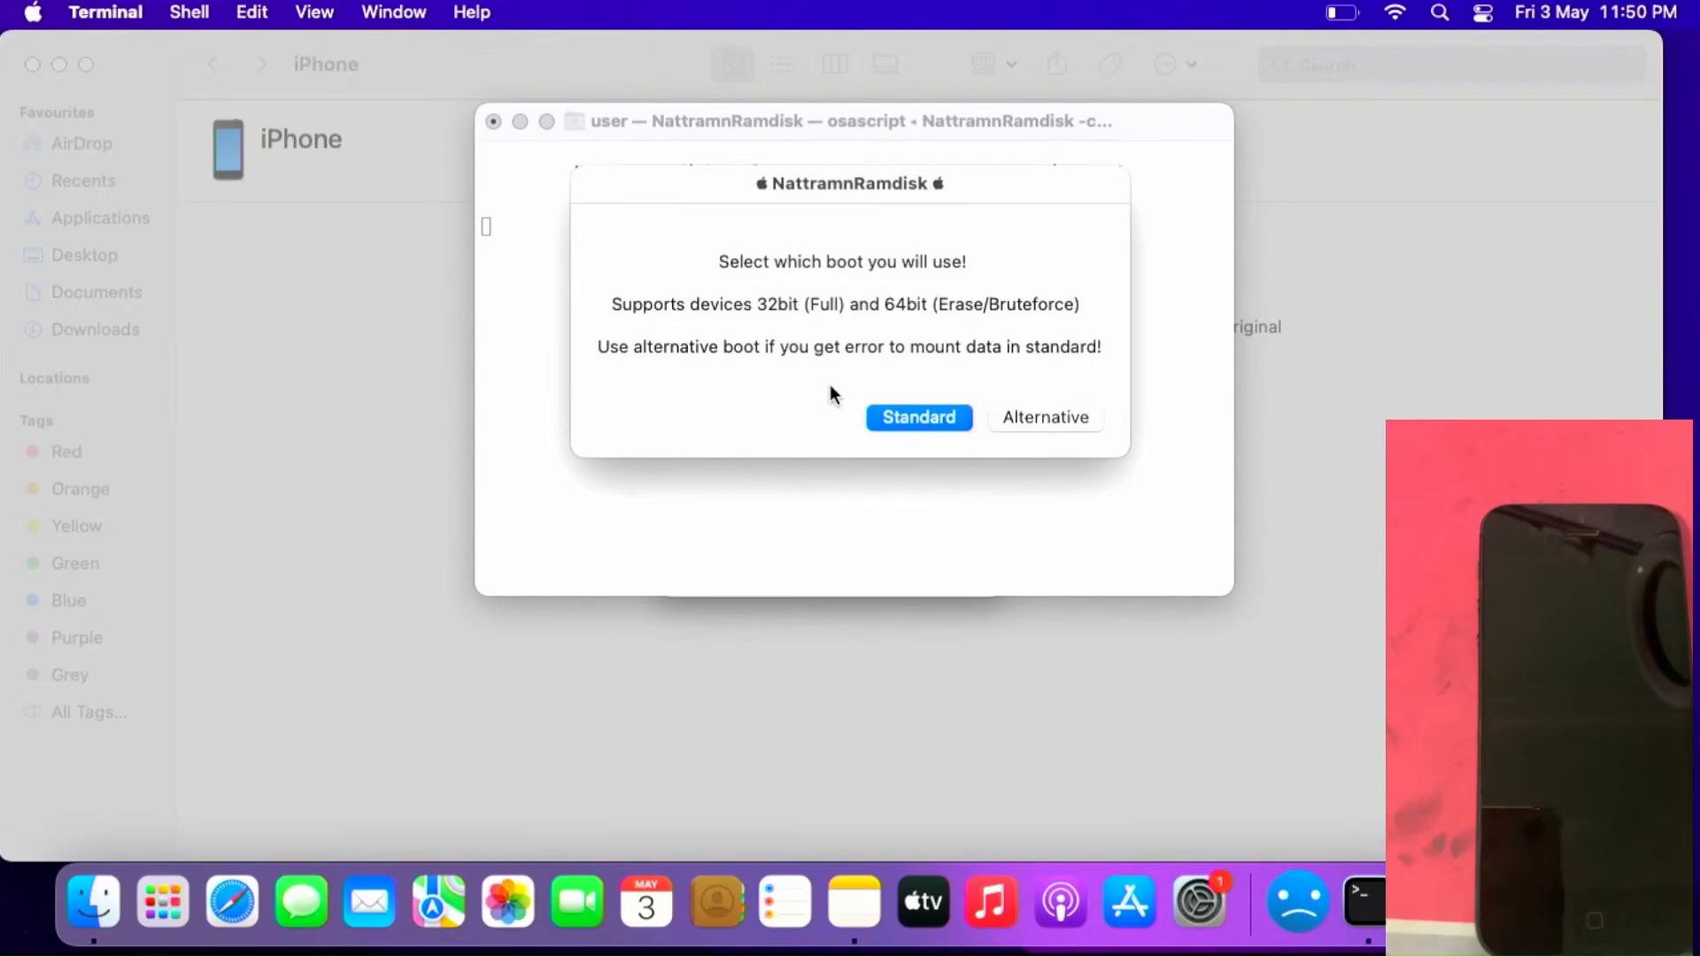
mouse_move(748, 299)
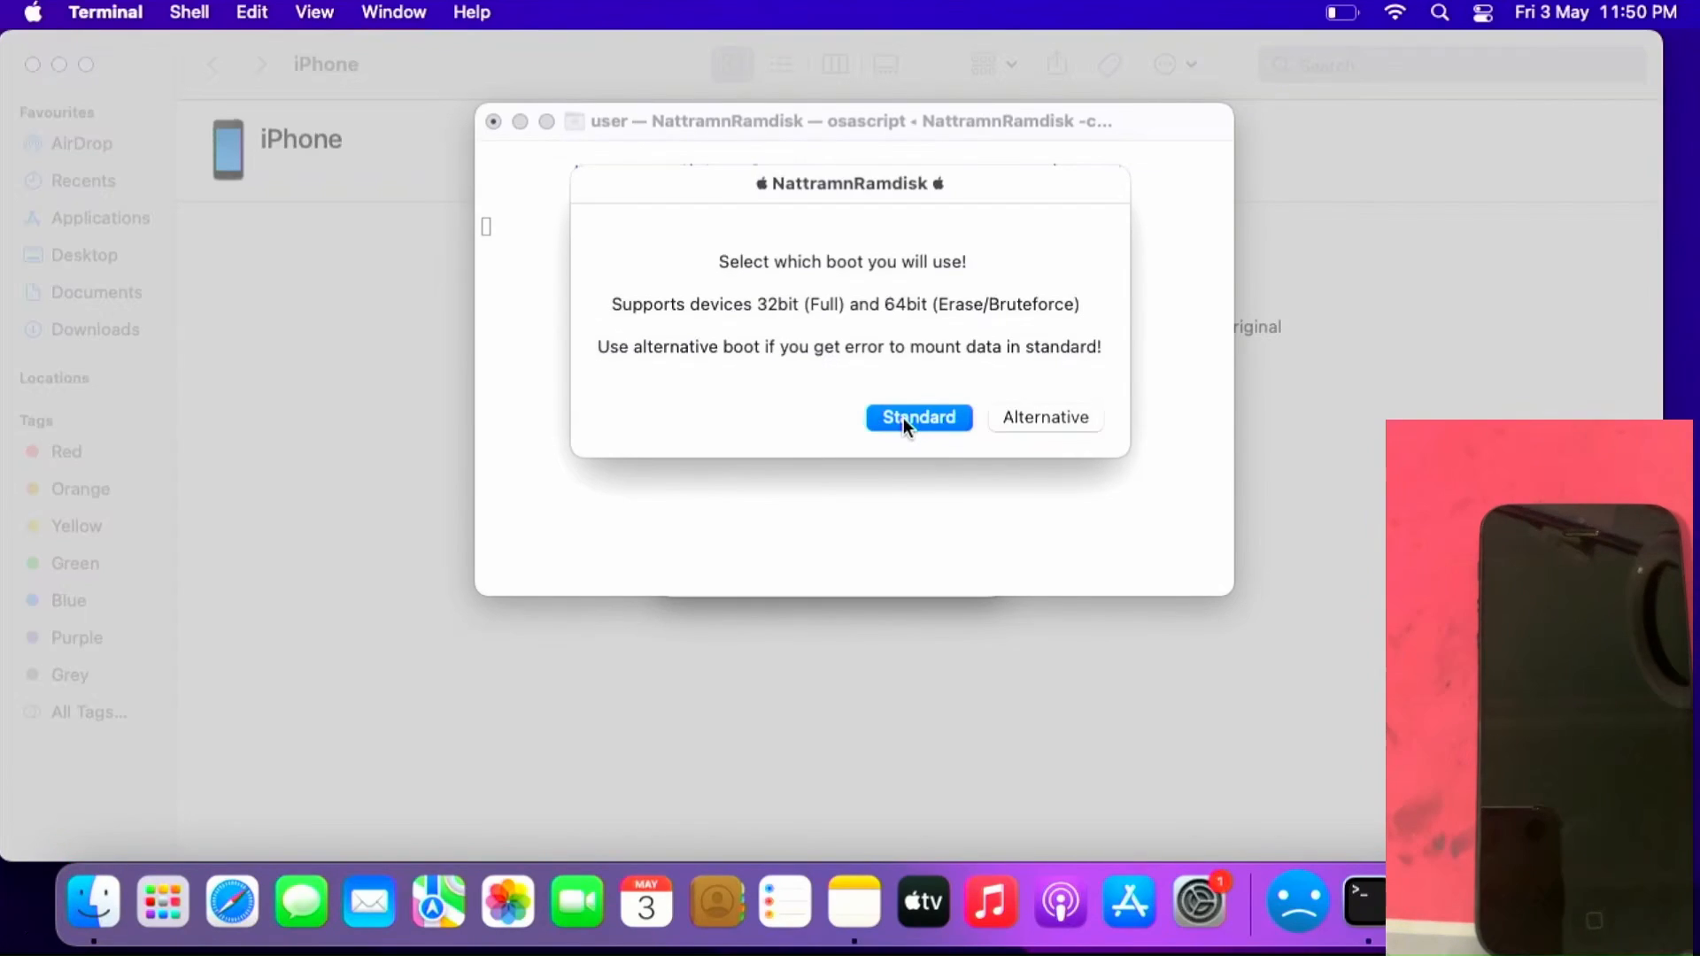
left_click(918, 417)
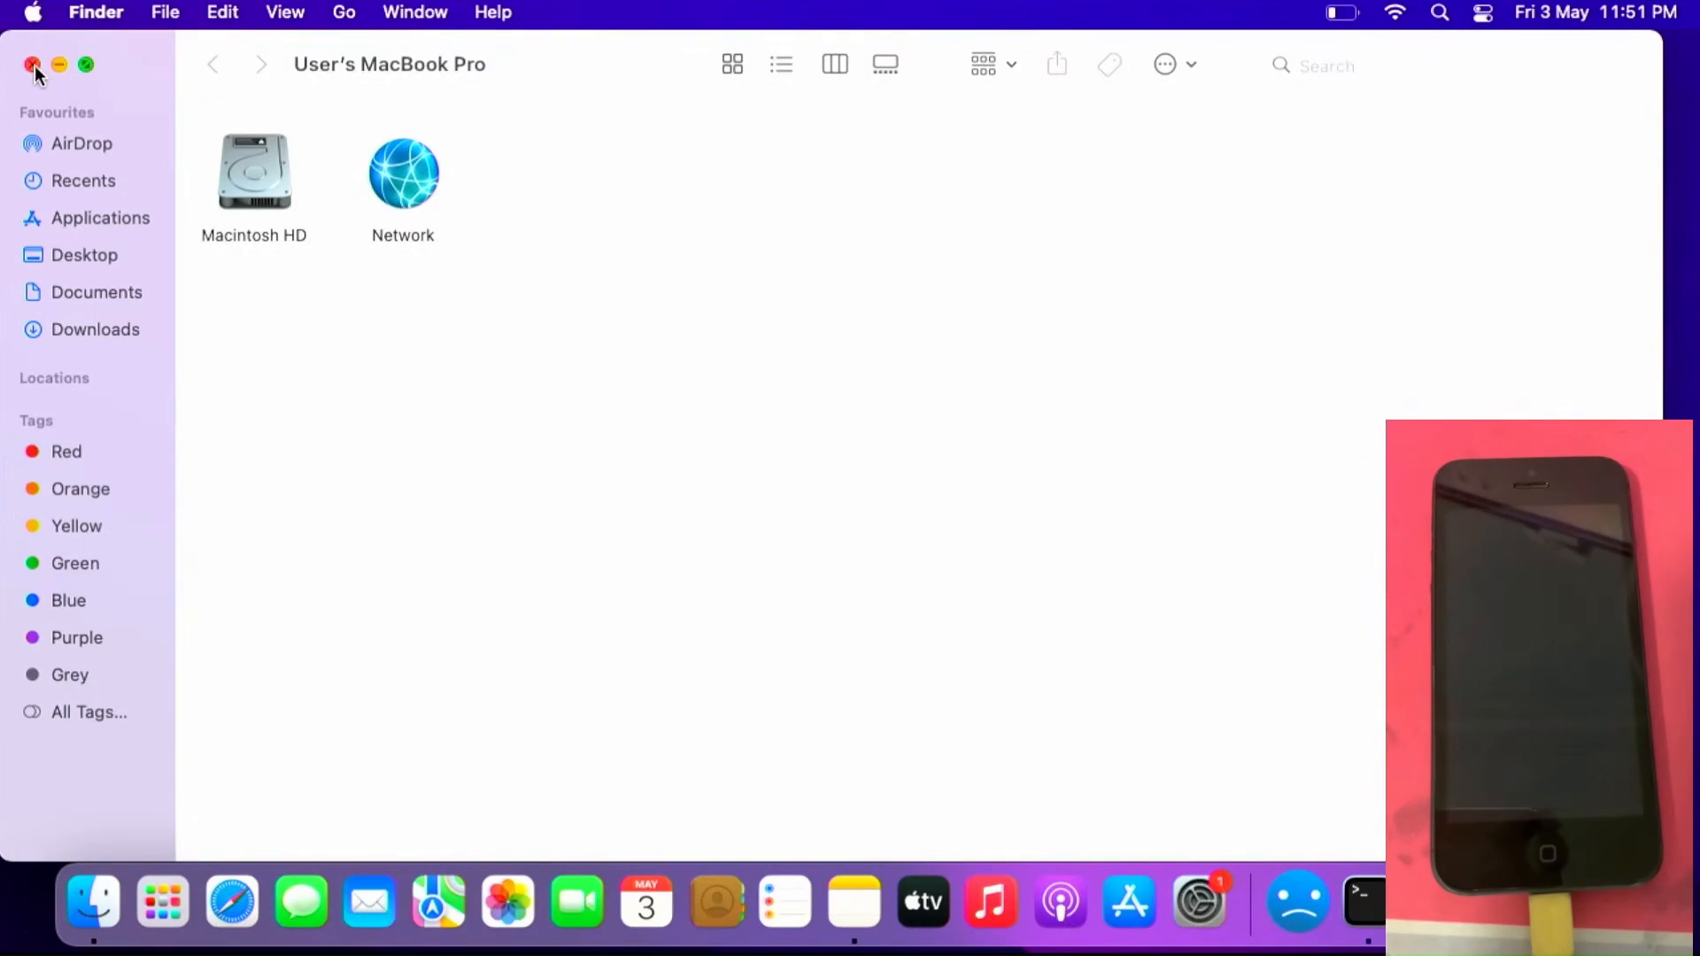
Close the Finder window and continue to the tool's menu once partitions are mounted
left_click(1361, 901)
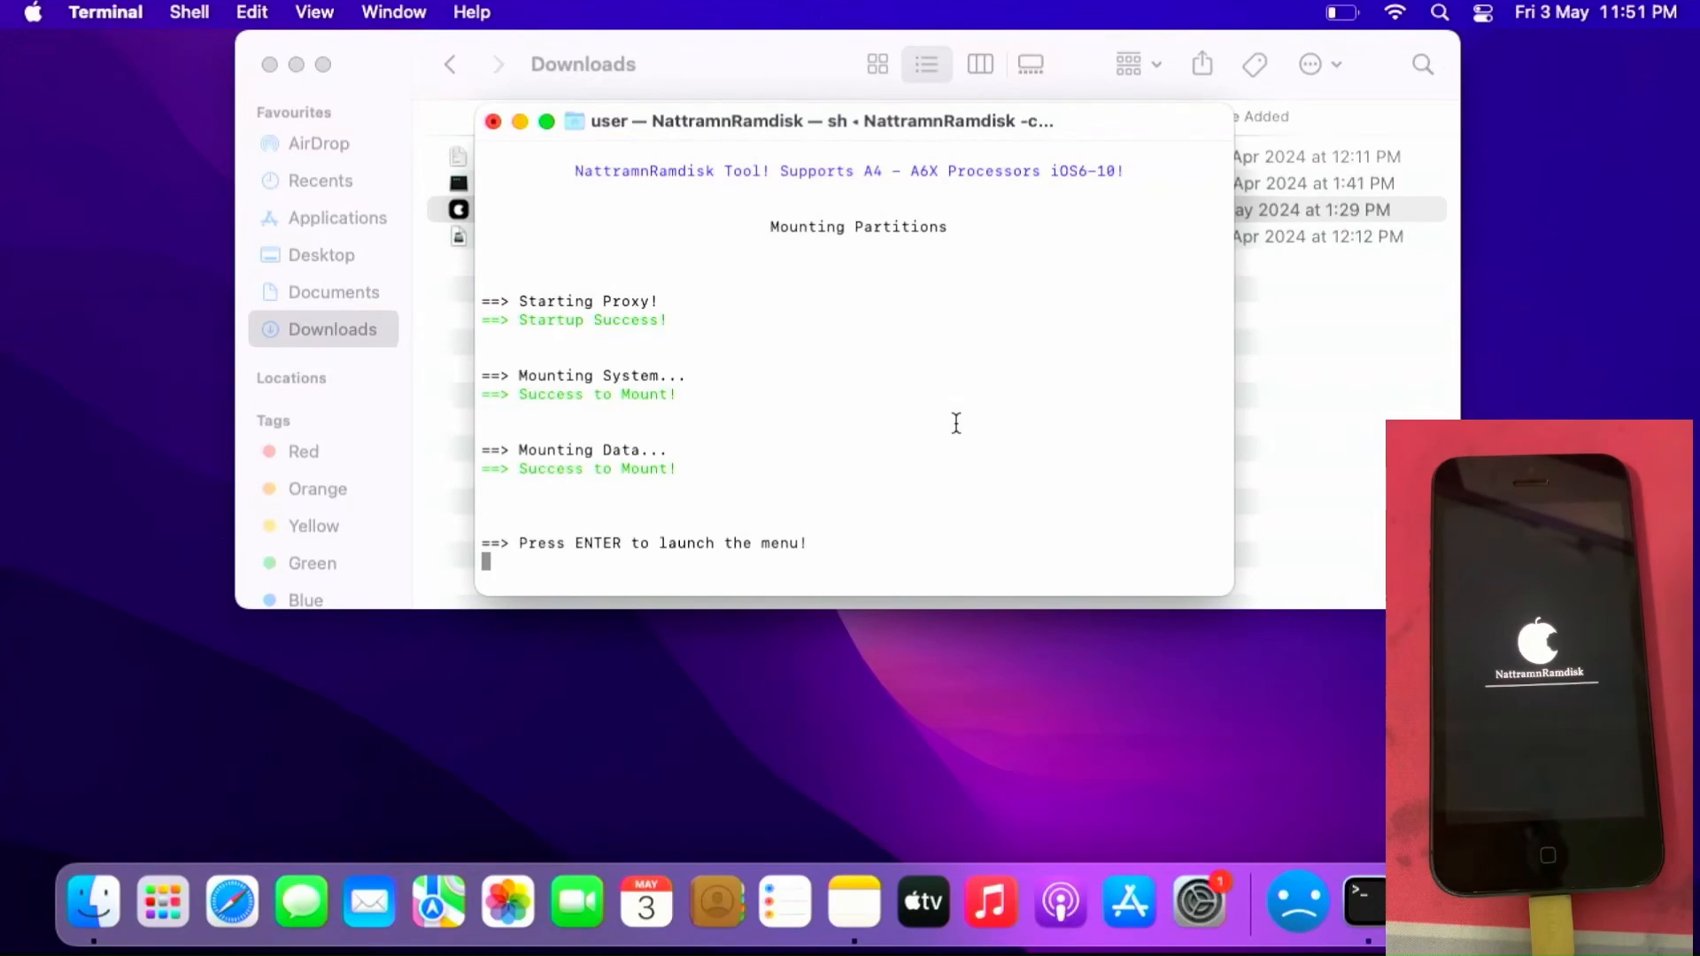
key("enter")
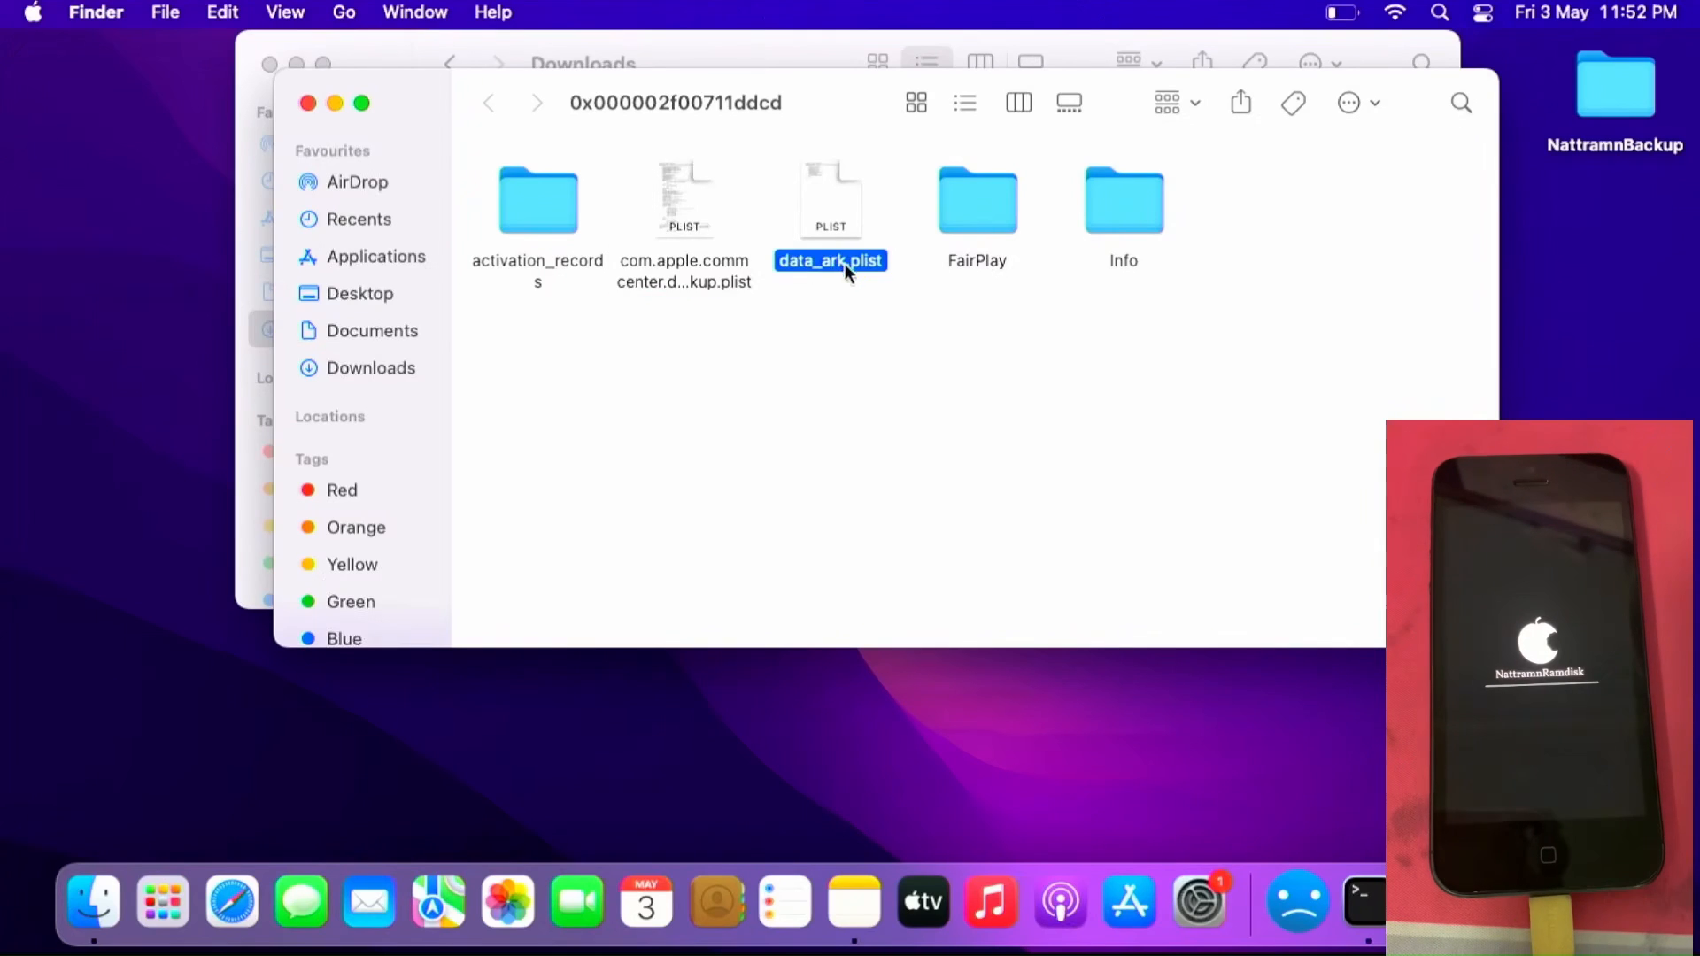
Browse the NattramnBackup folder down to the iTunes folder holding IC-Info.sisv, then close it
double_click(537, 202)
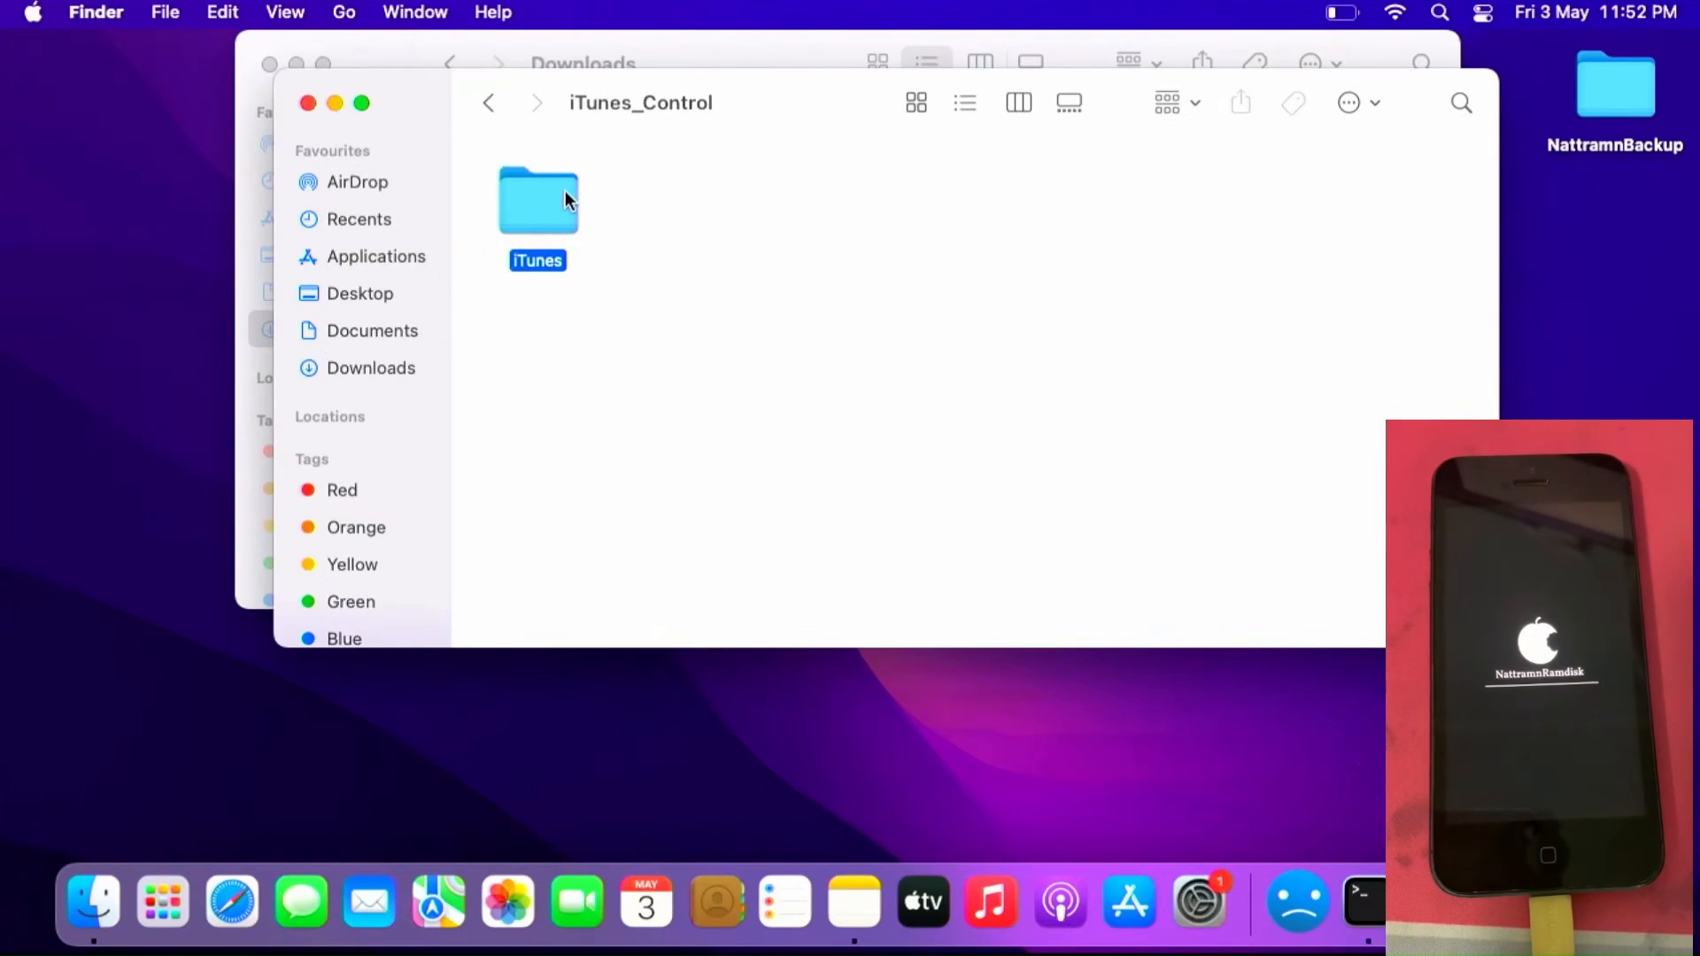
double_click(537, 201)
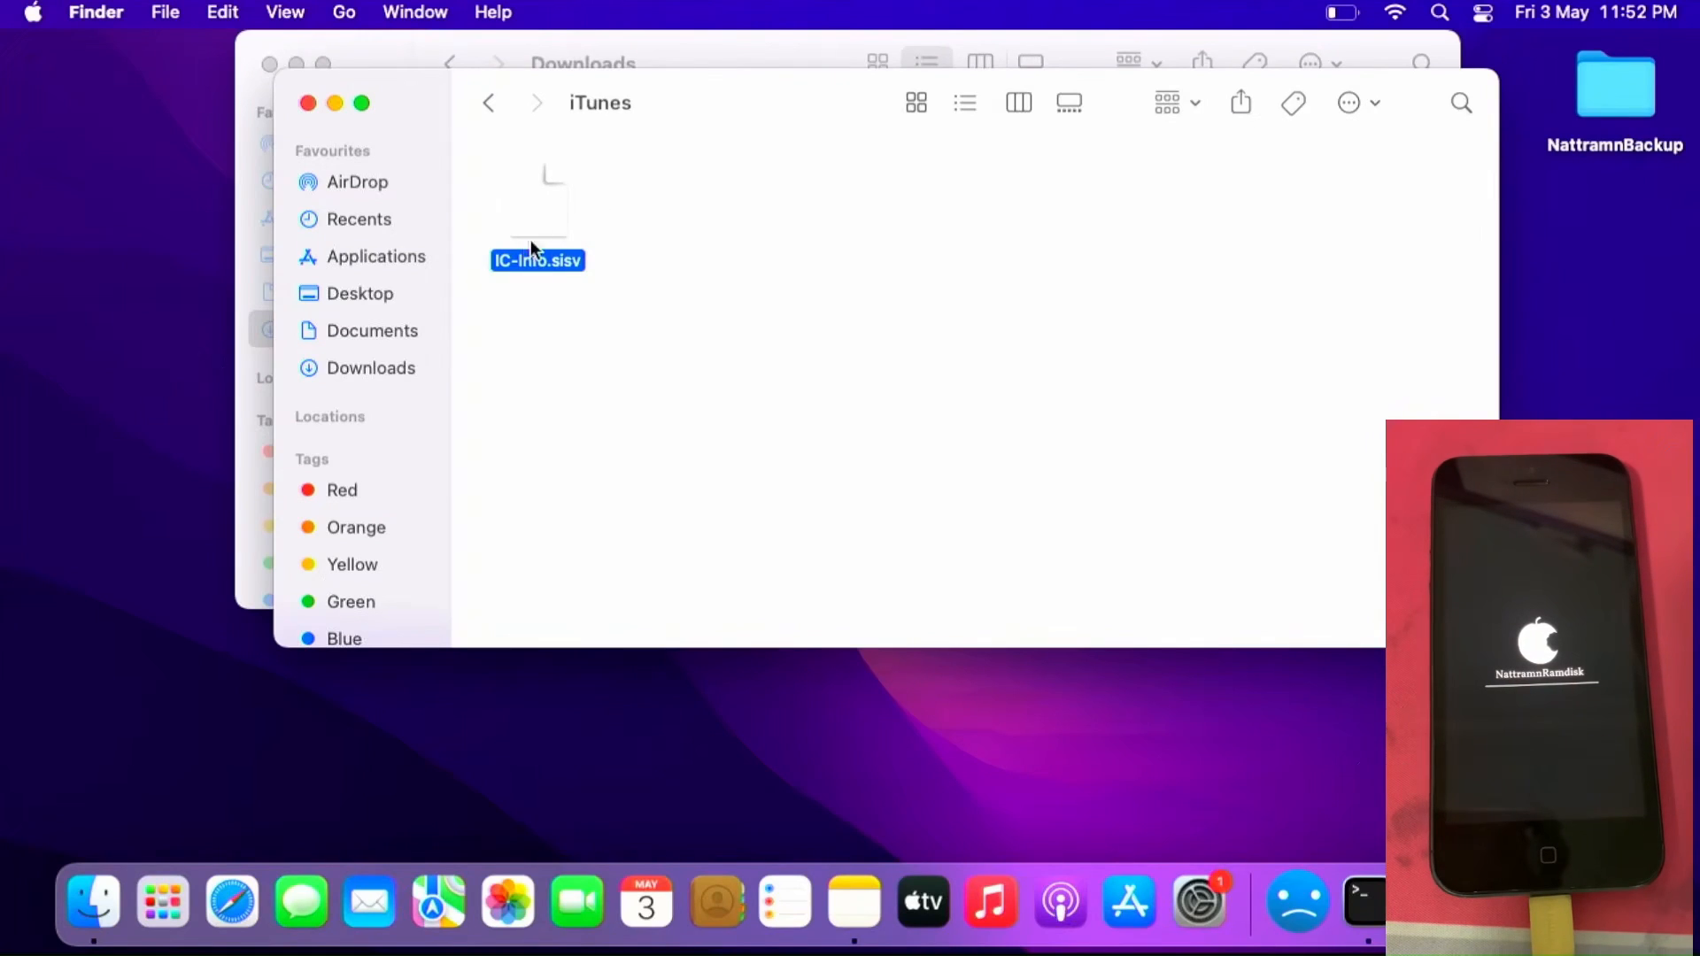
left_click(487, 102)
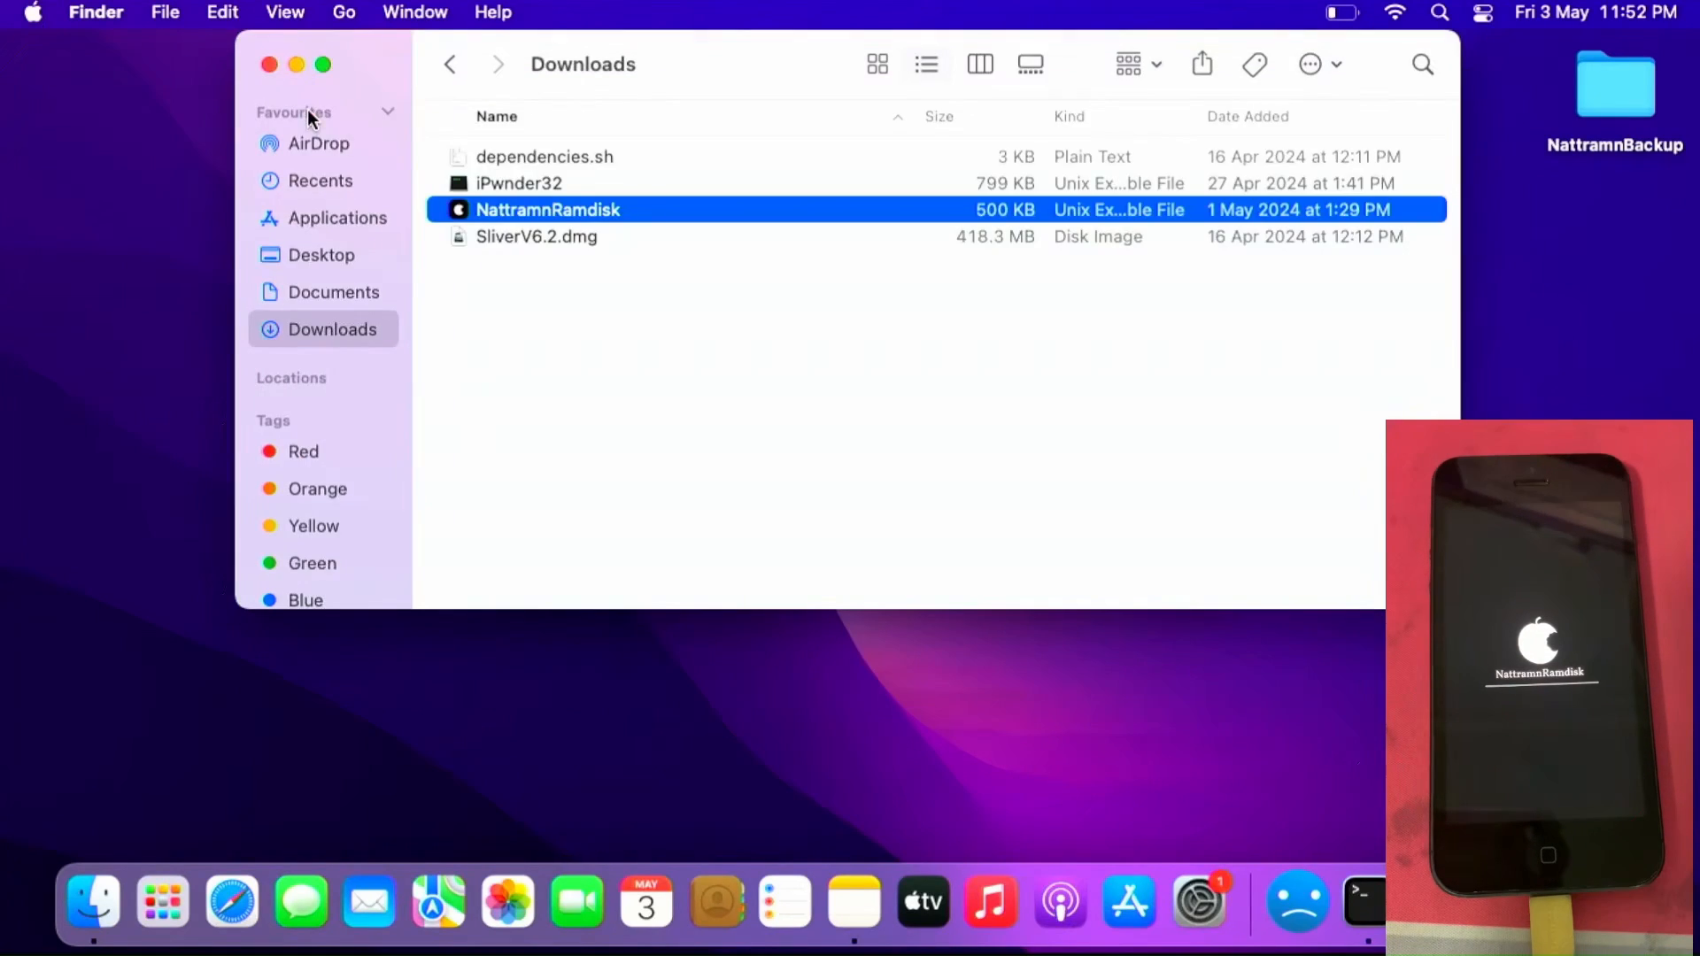
Launch NattramnRamdisk, confirm erasing the iPhone, and relaunch the tool to its boot menu
double_click(547, 209)
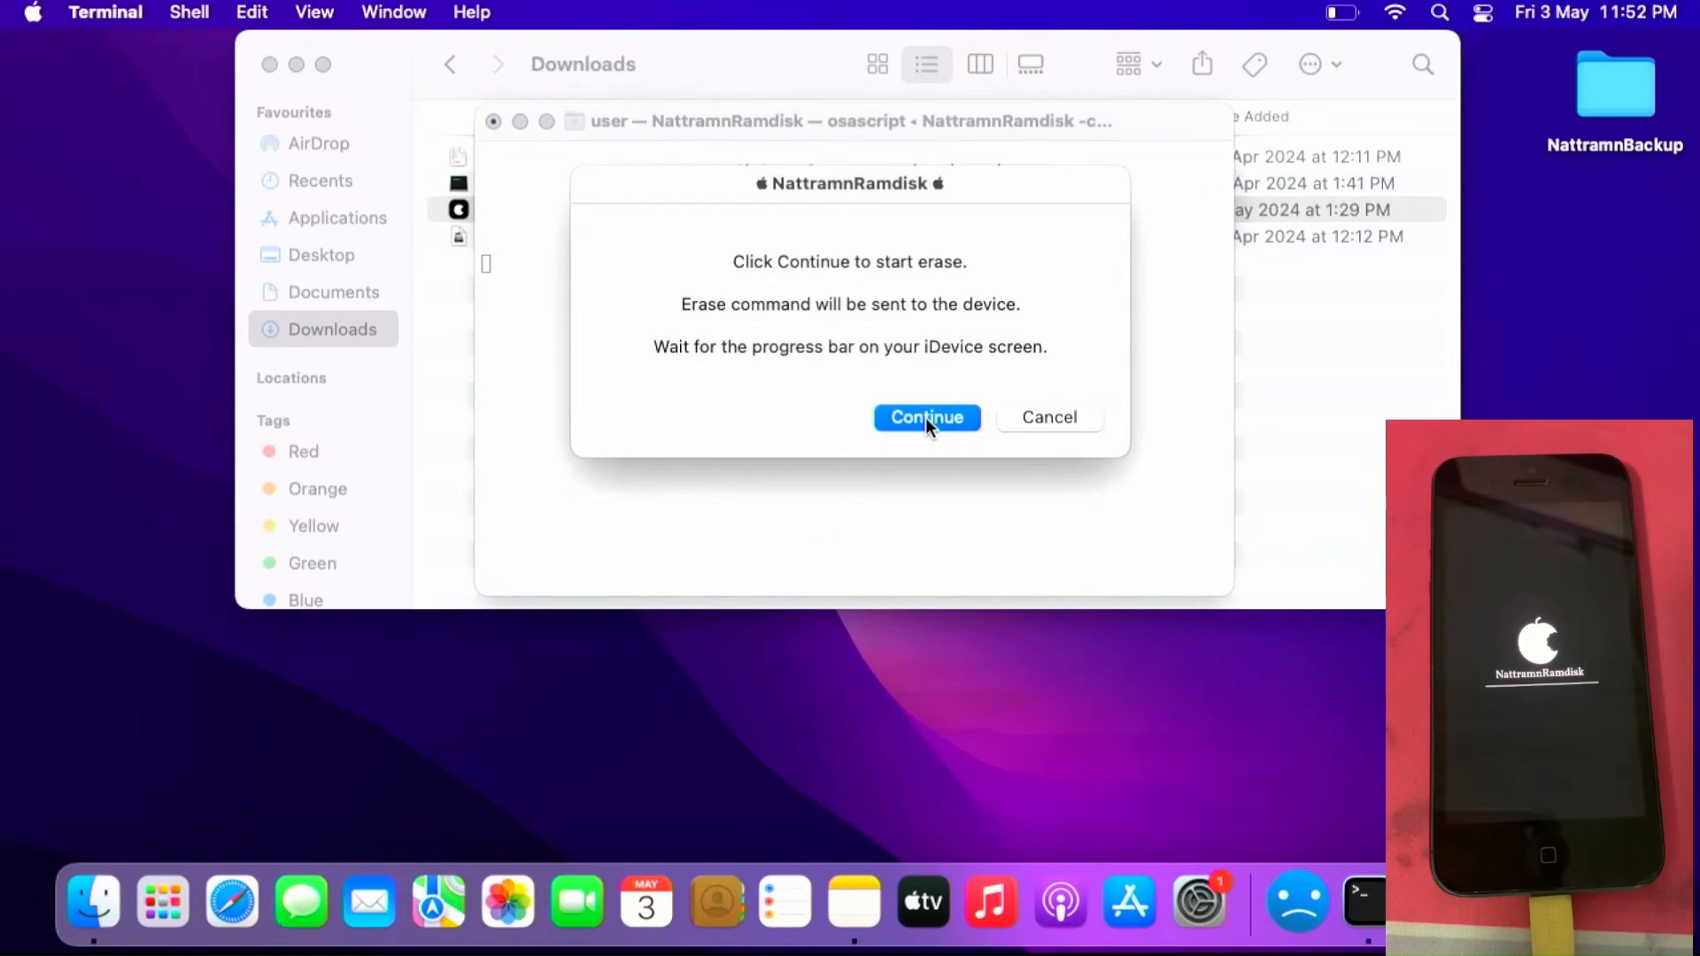
left_click(926, 417)
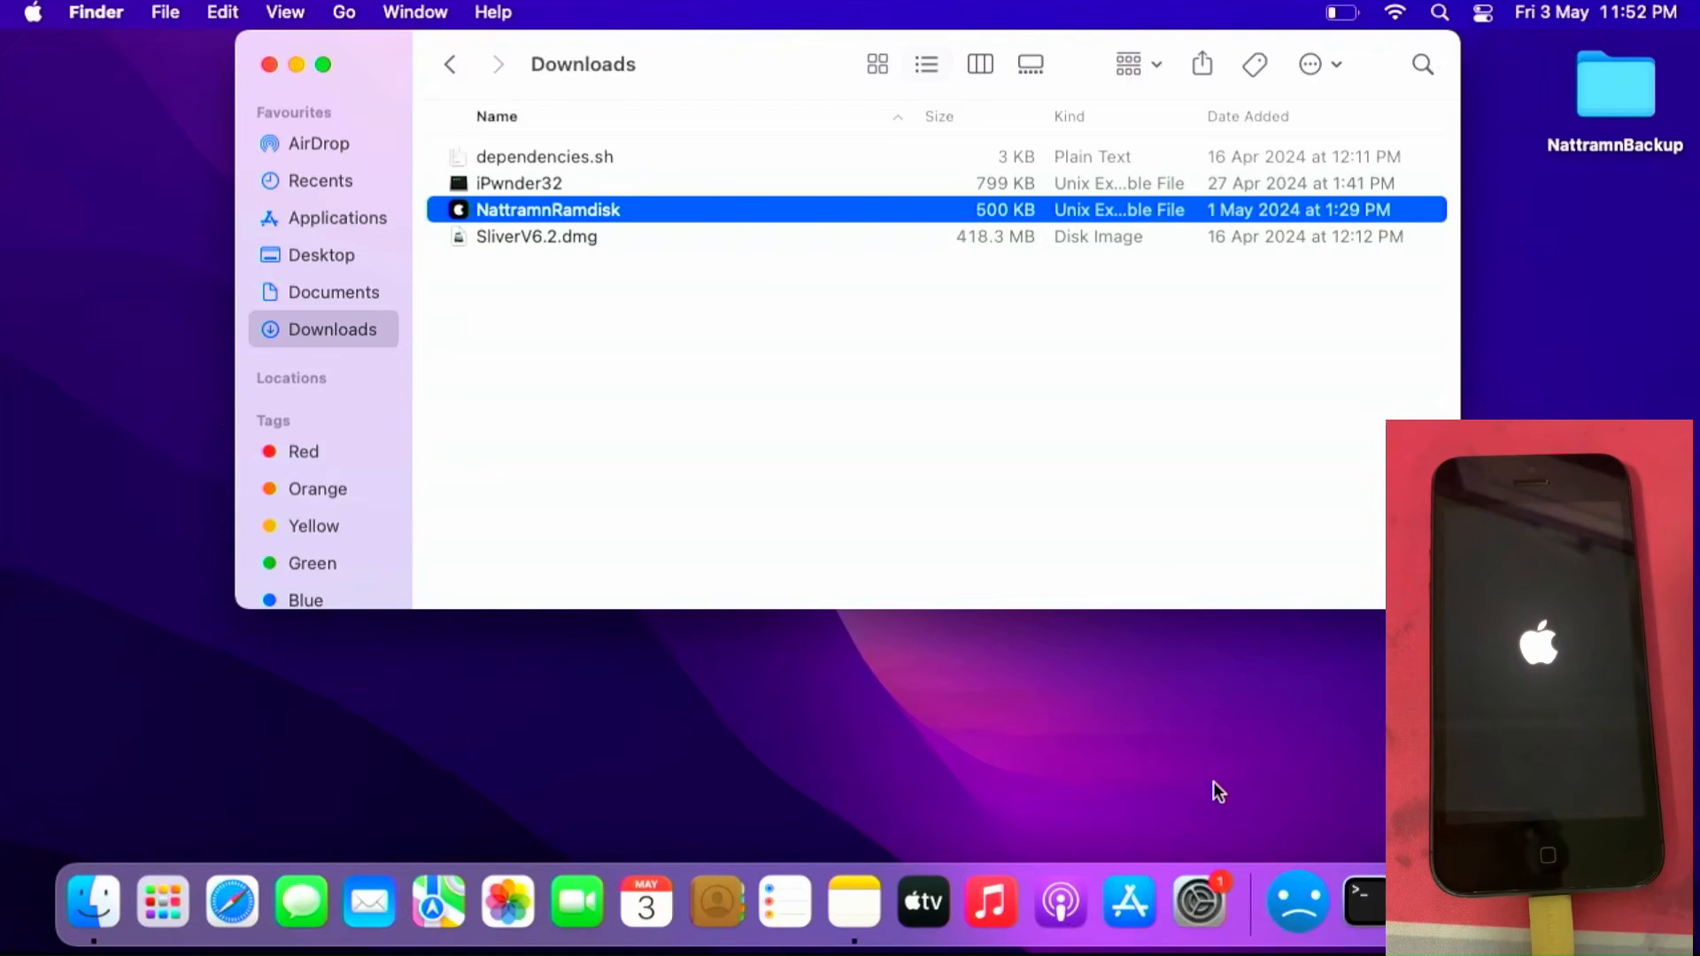
mouse_move(504, 192)
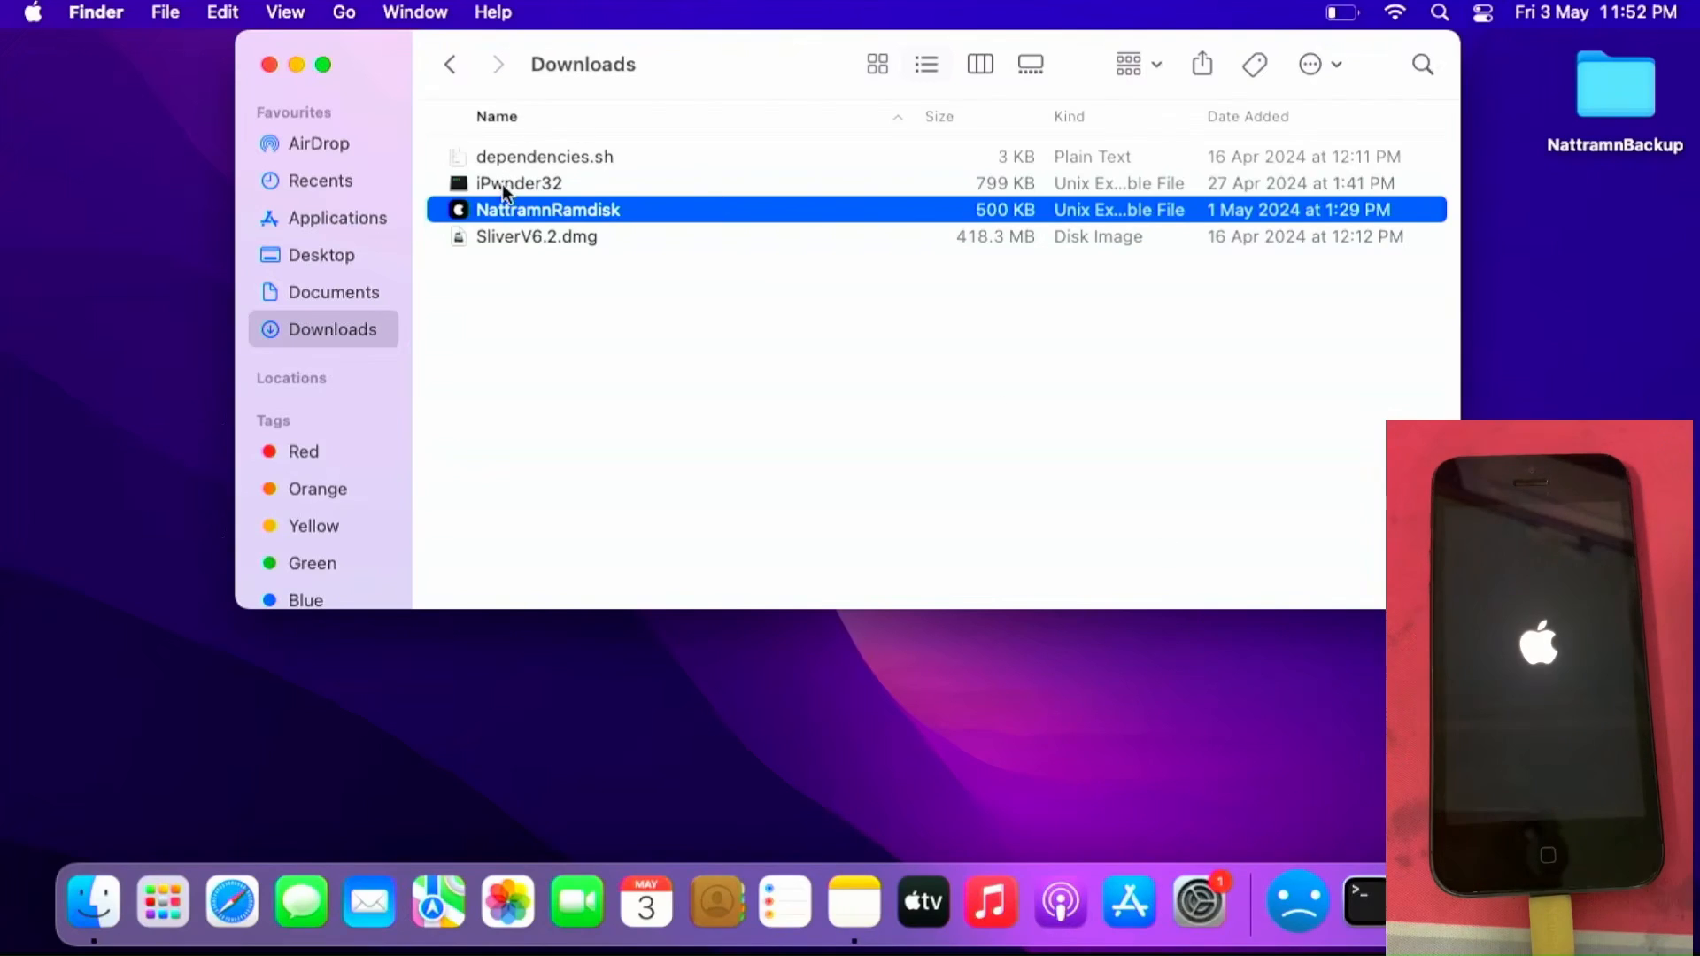
double_click(547, 209)
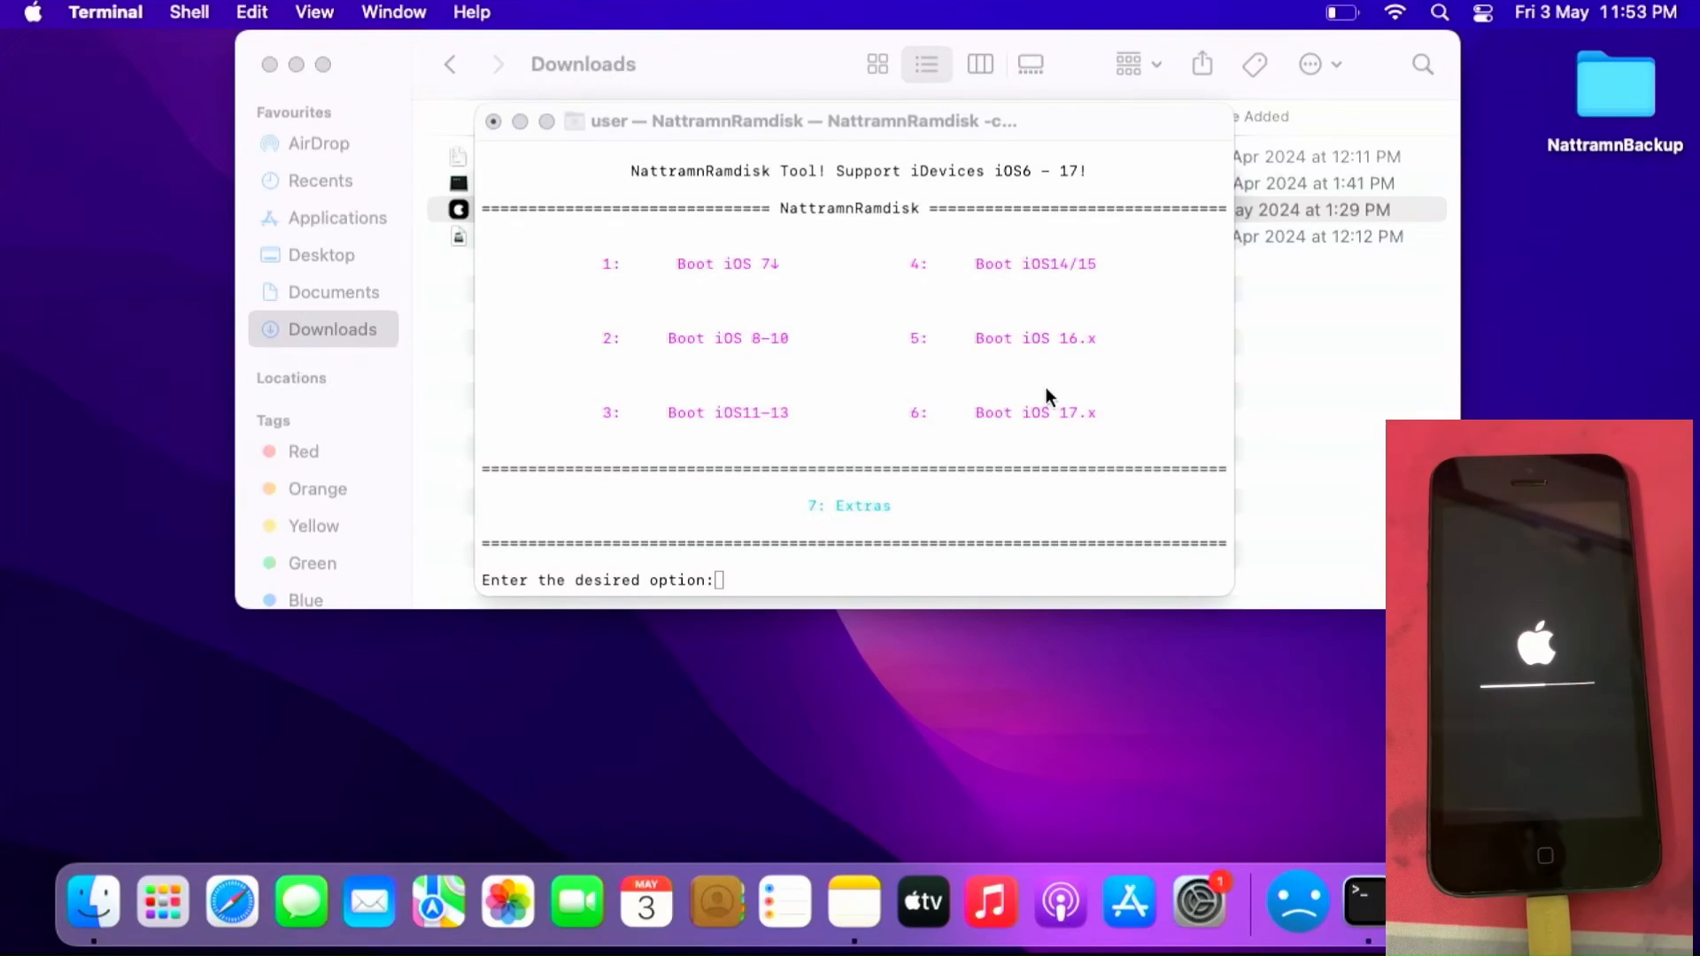
Focus the Terminal prompt to enter the iOS boot option number
left_click(1046, 391)
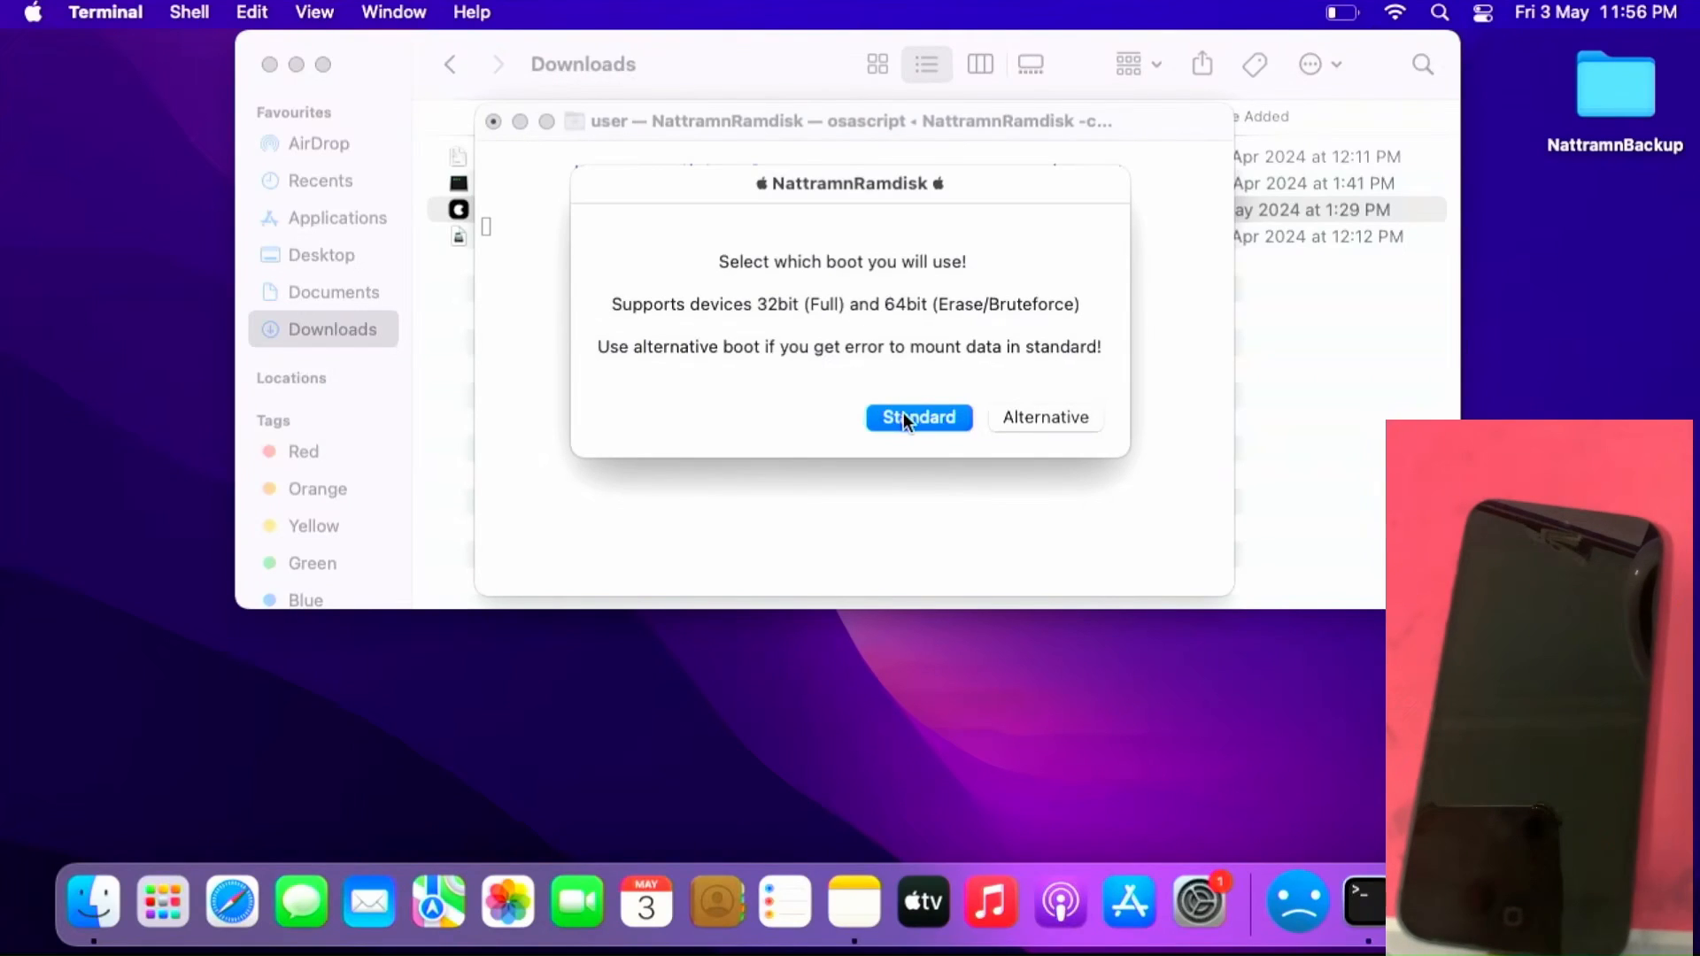
mouse_move(908, 425)
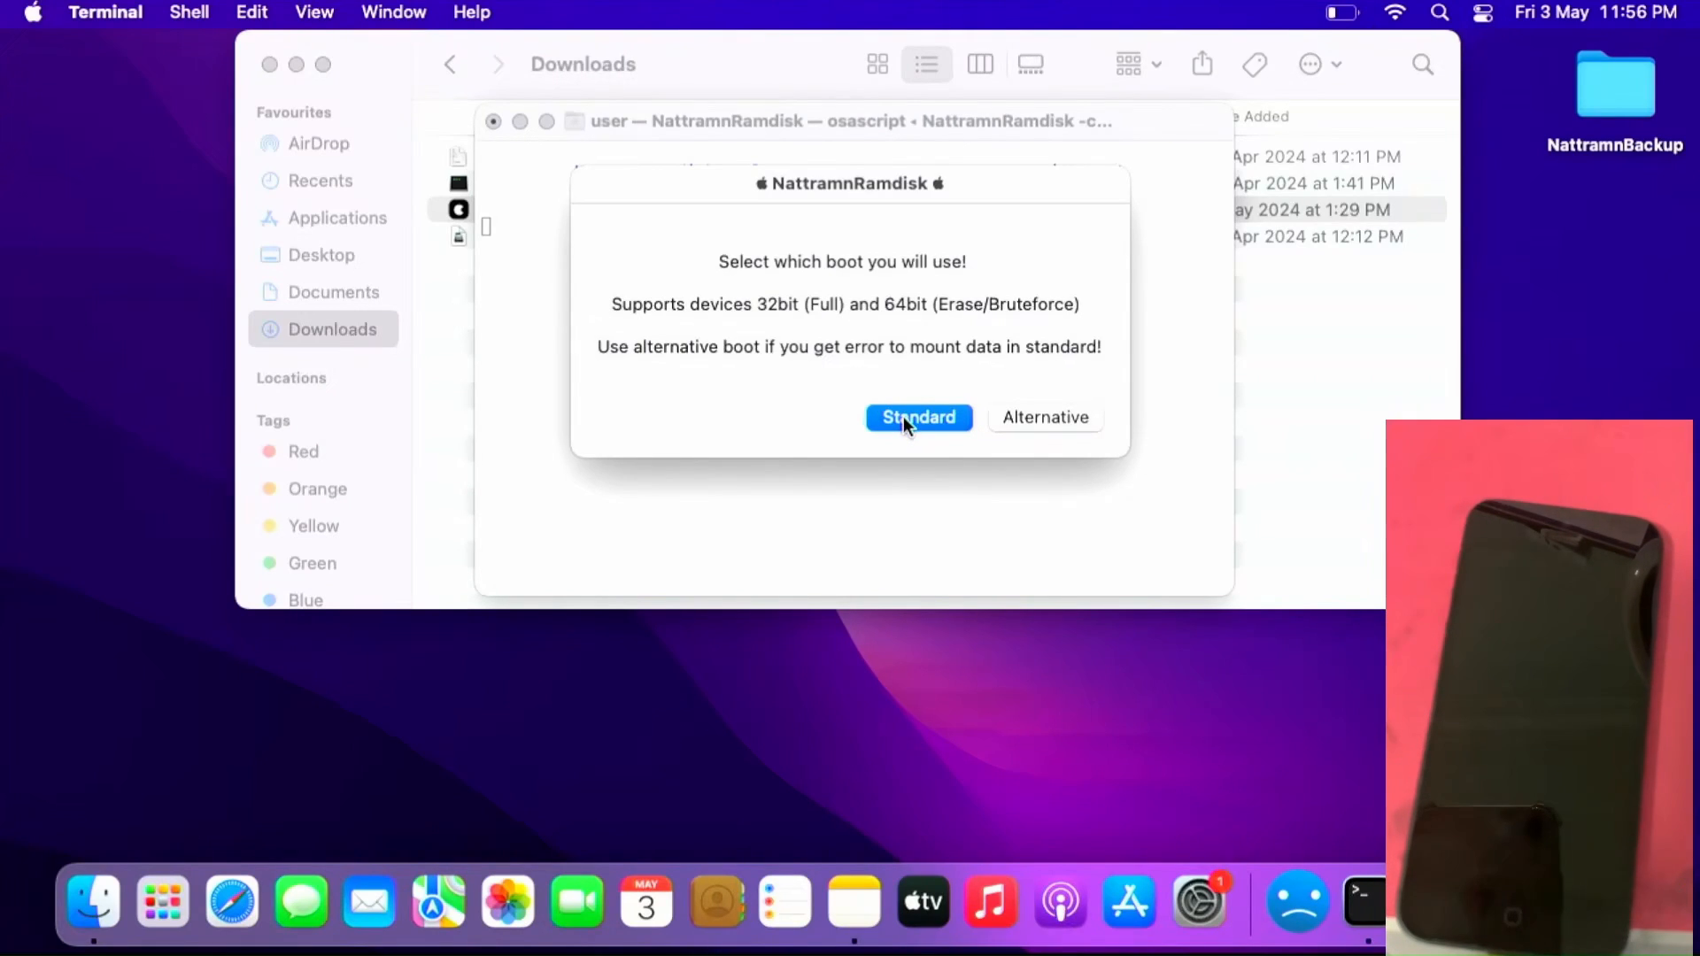
Choose Standard boot, then pick option 2 (Activate iDevice) at the Ramdisk Mode menu
left_click(917, 417)
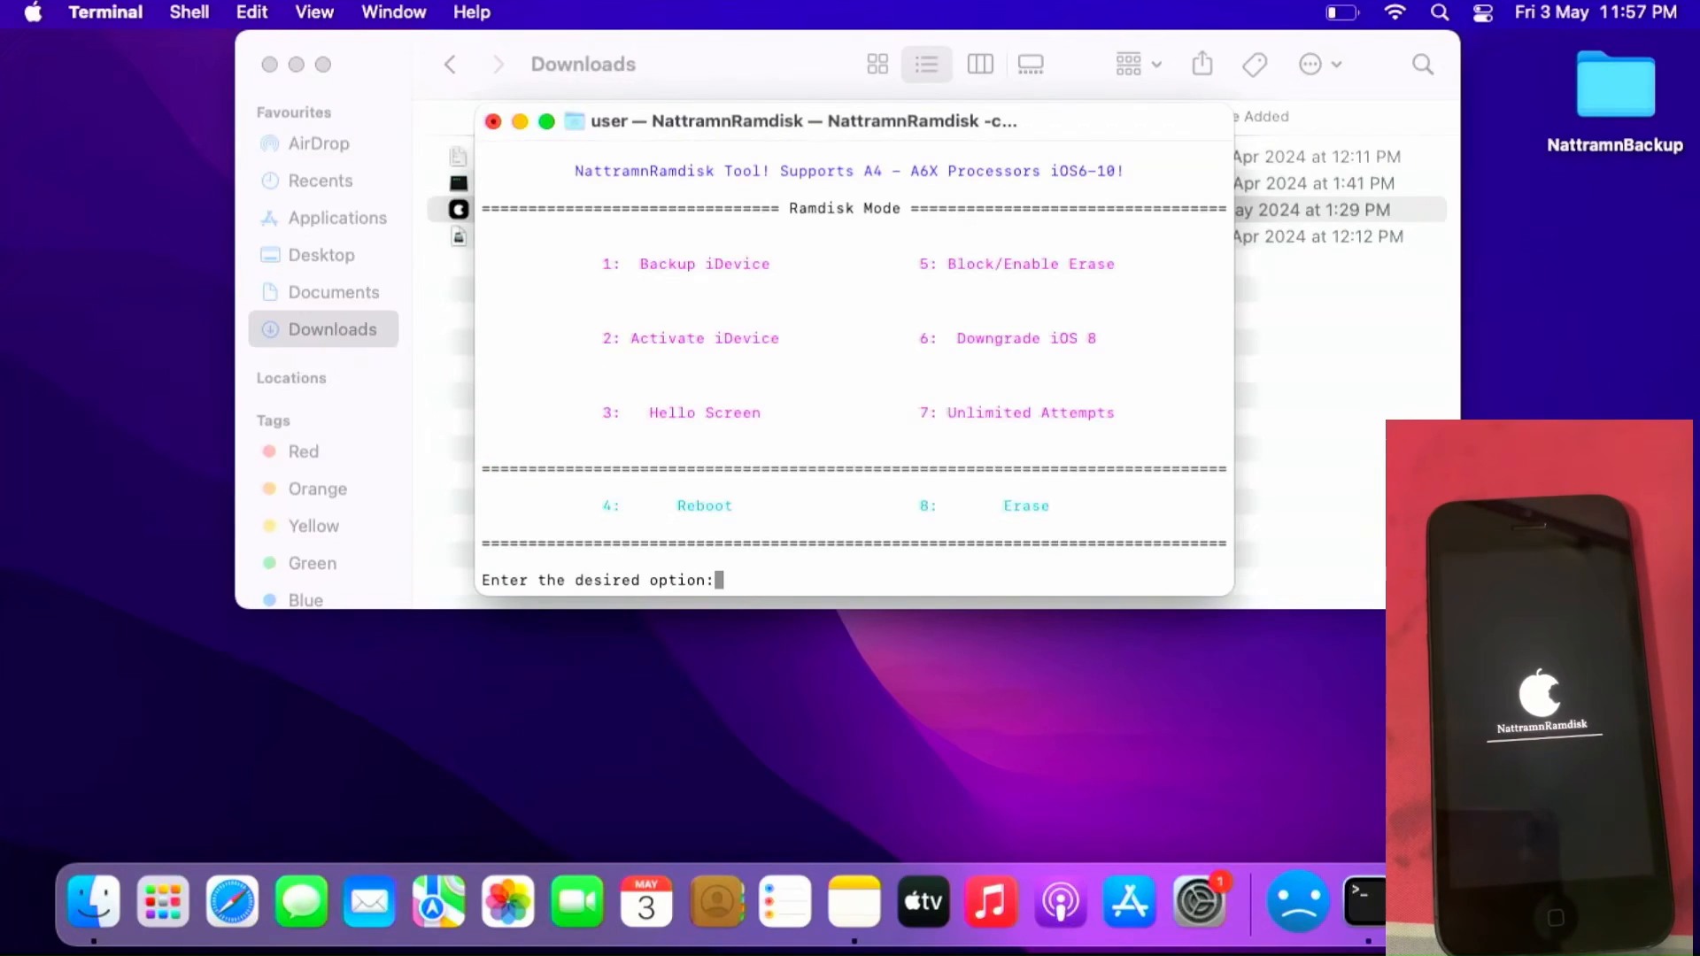
type("2")
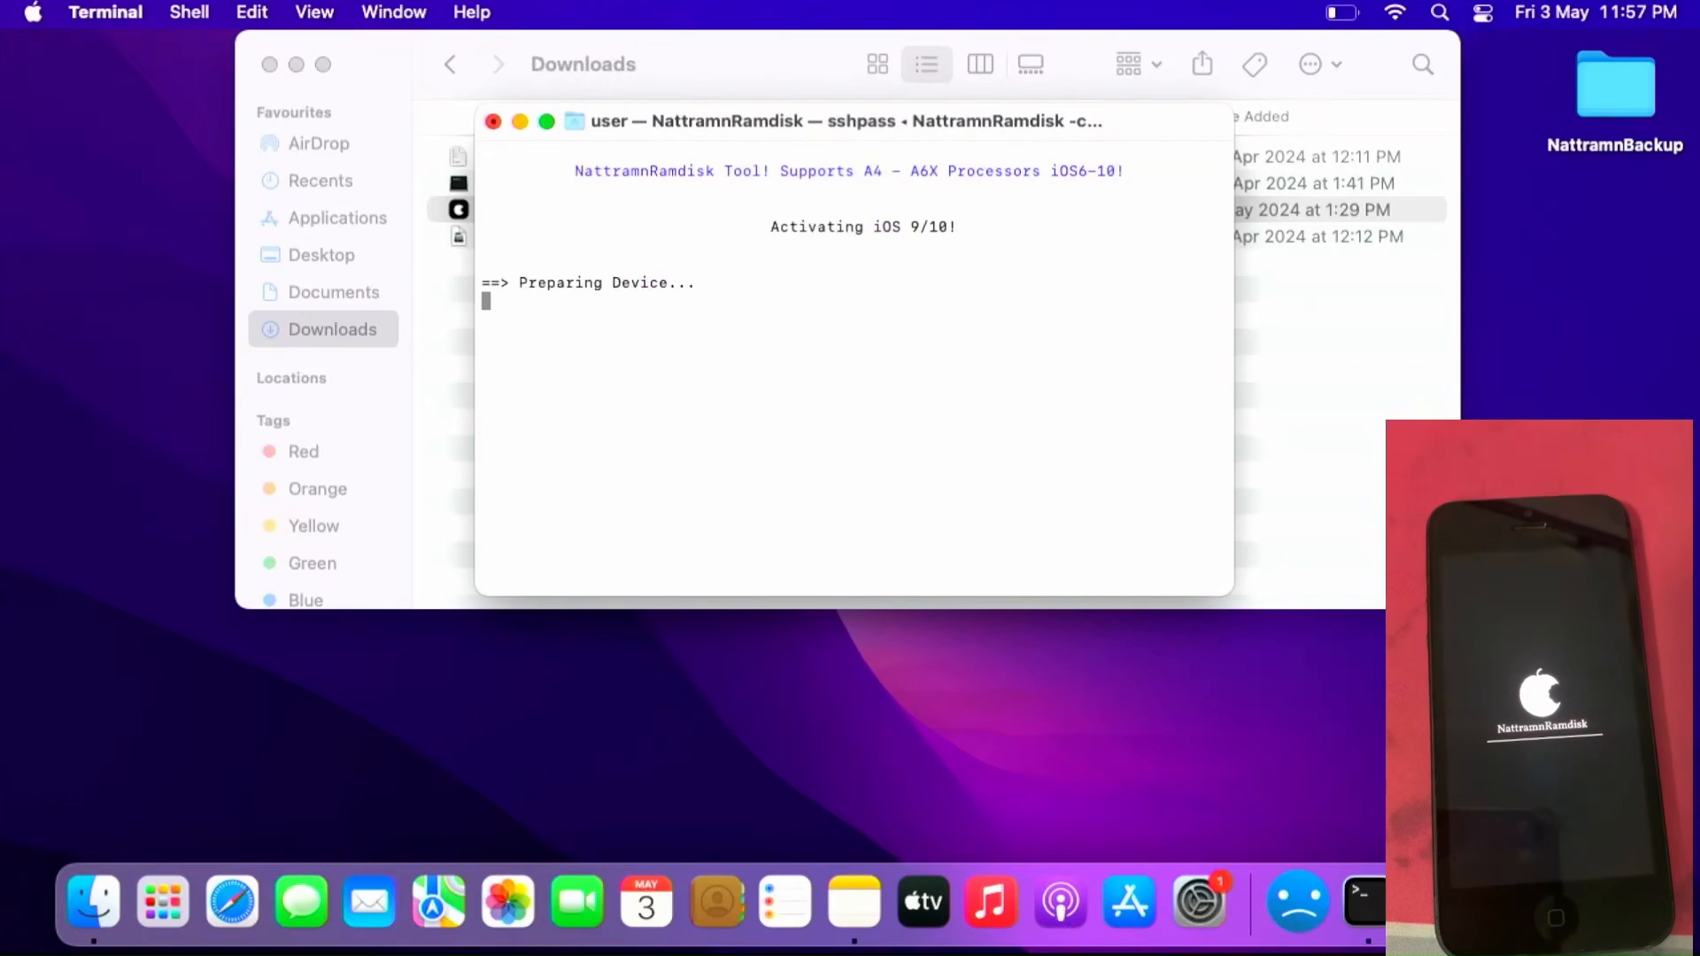